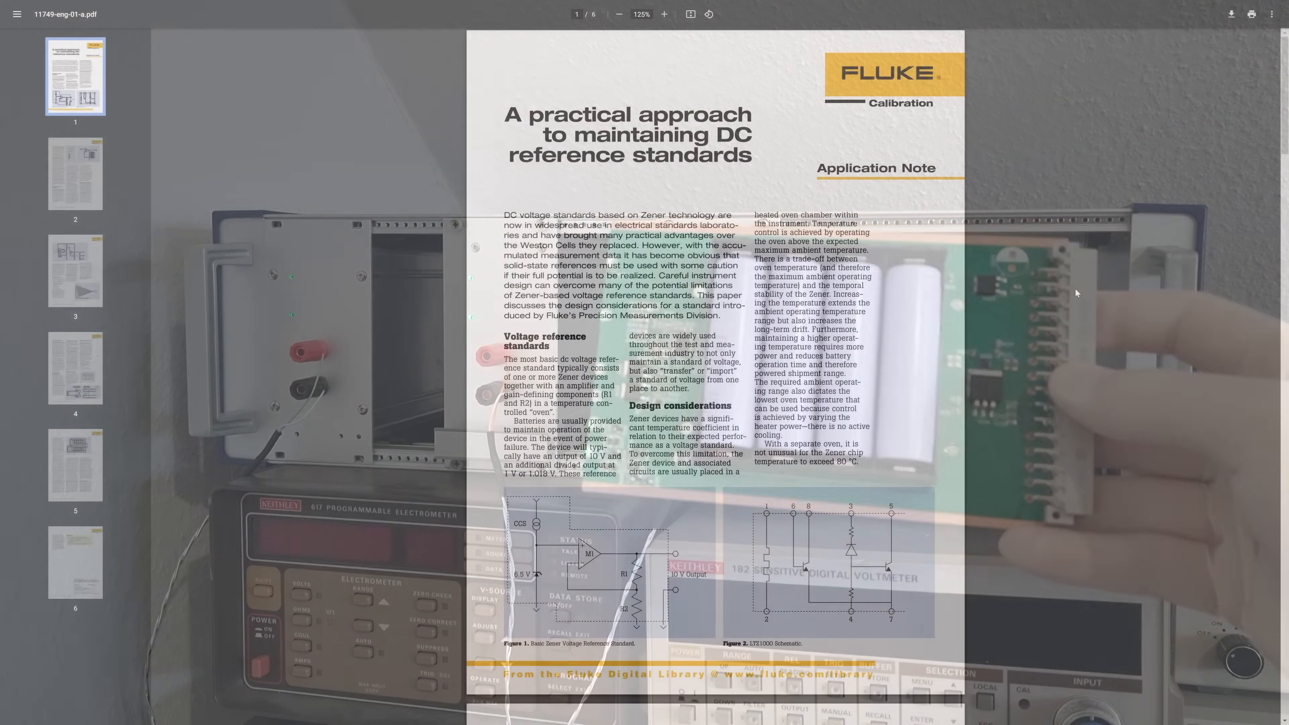
Step: Scroll the Fluke DC reference standards note down to page 2
scroll("down", 3)
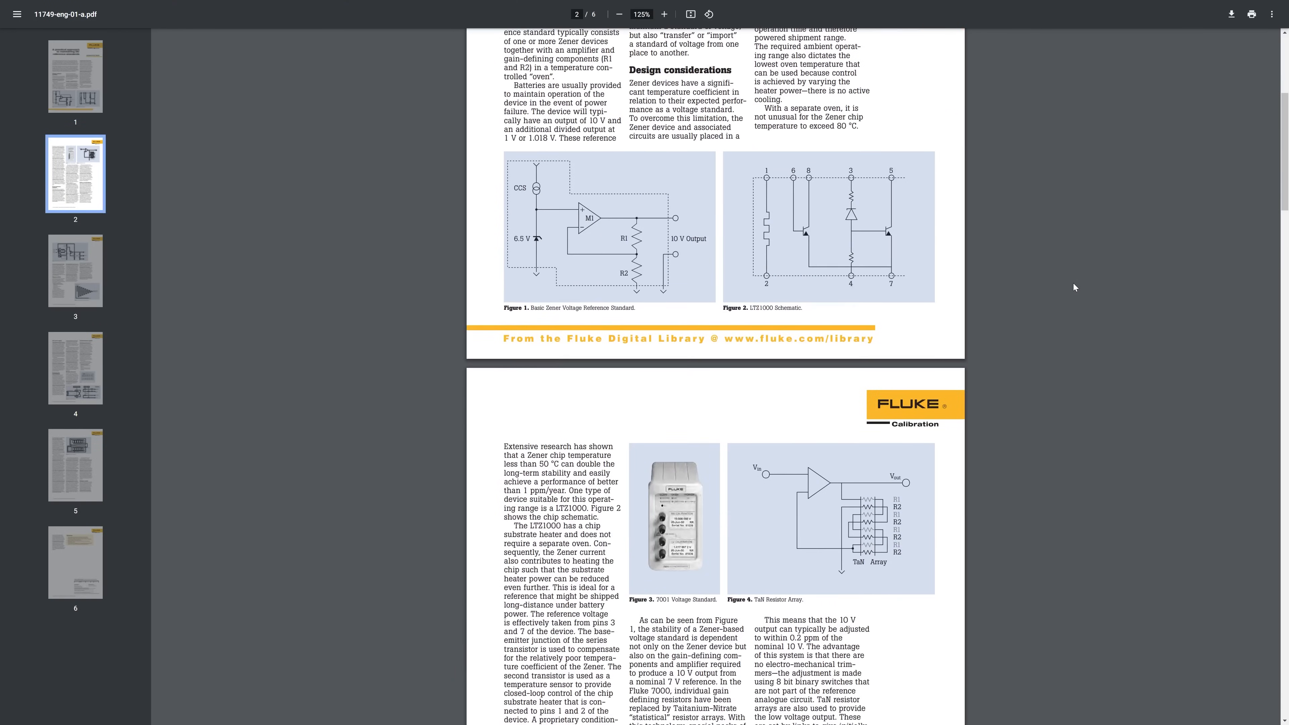
scroll("down", 3)
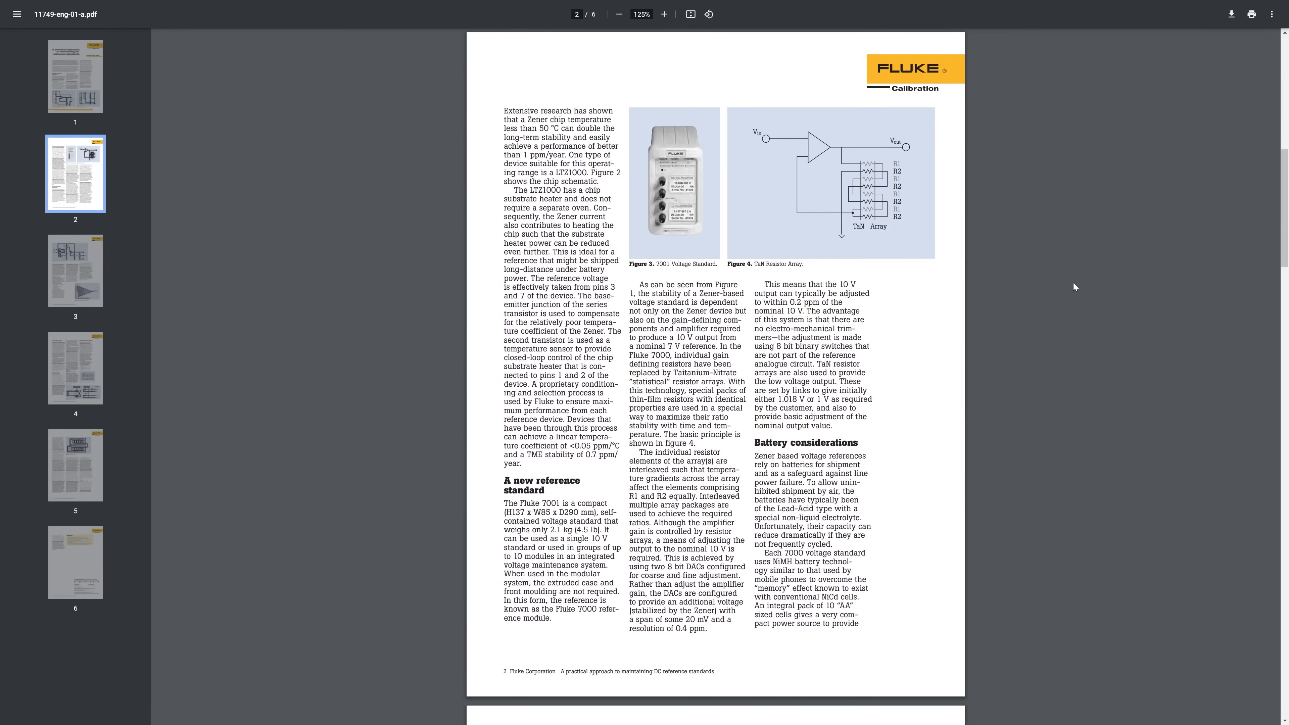
scroll("down", 3)
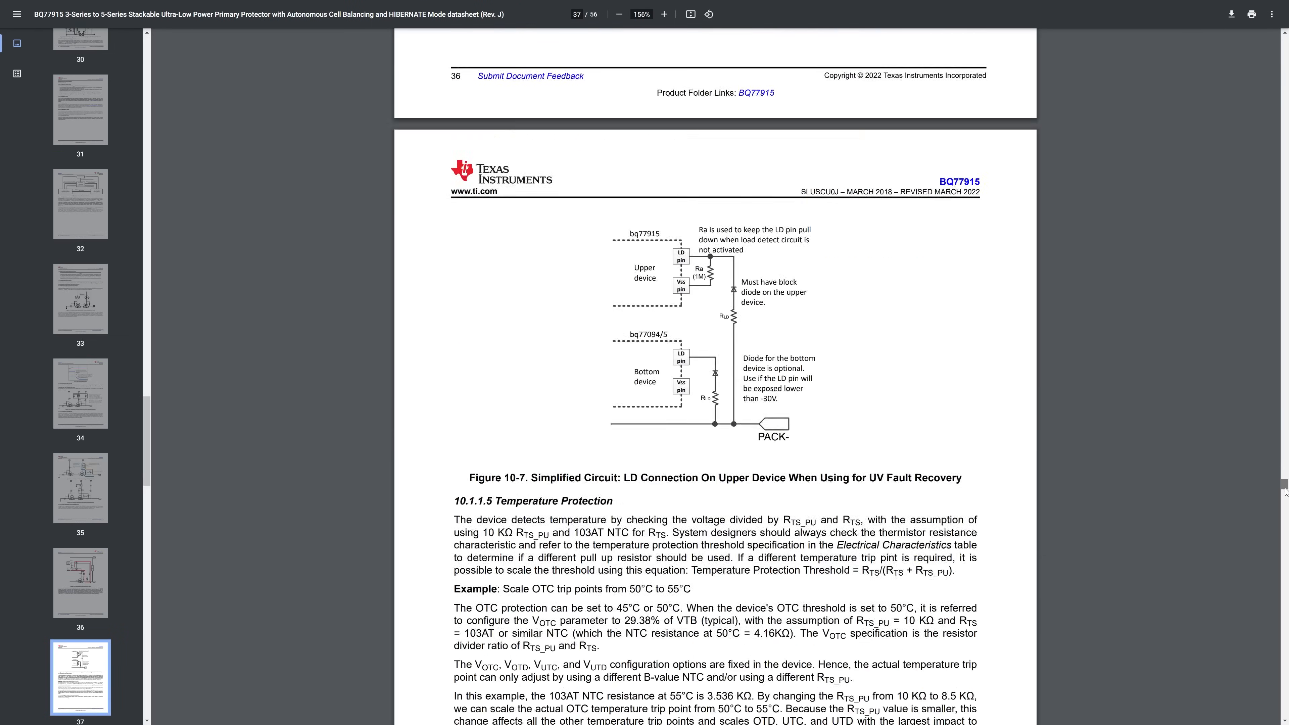
Step: Scroll the BQ77915 datasheet back to the Device Comparison Table on page 3
scroll("down", 3)
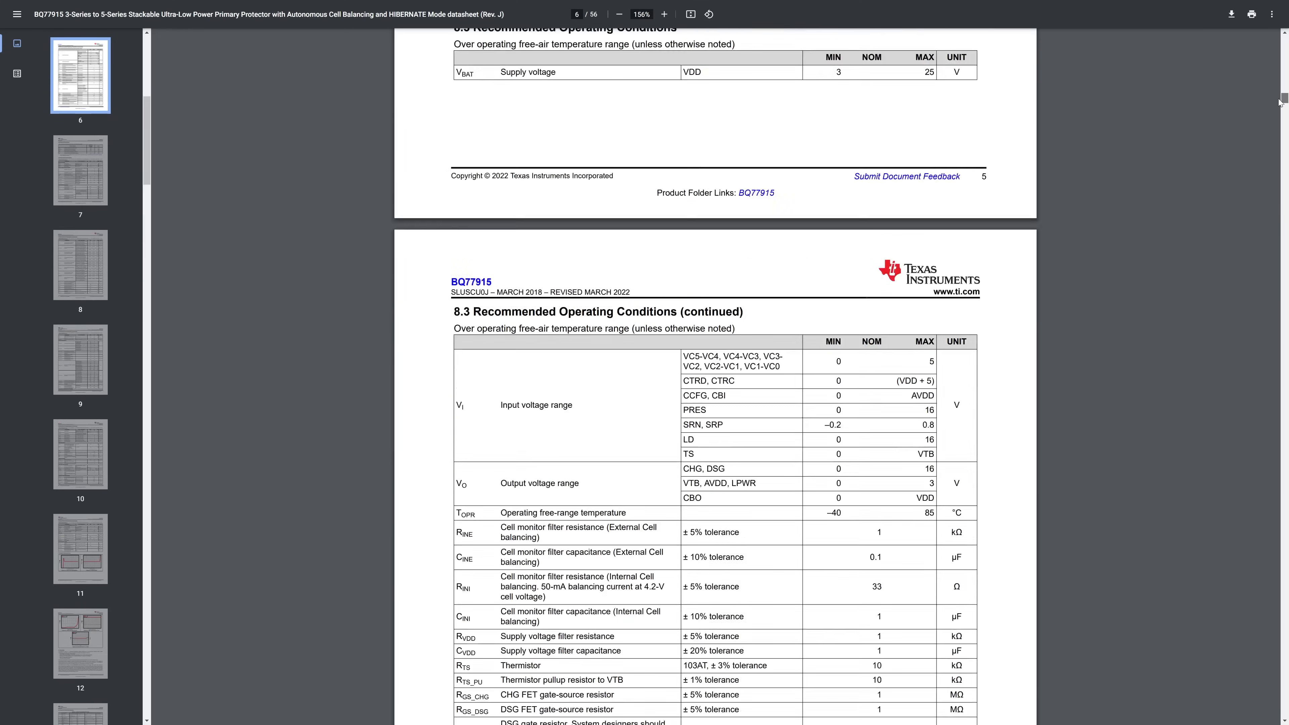
scroll("up", 3)
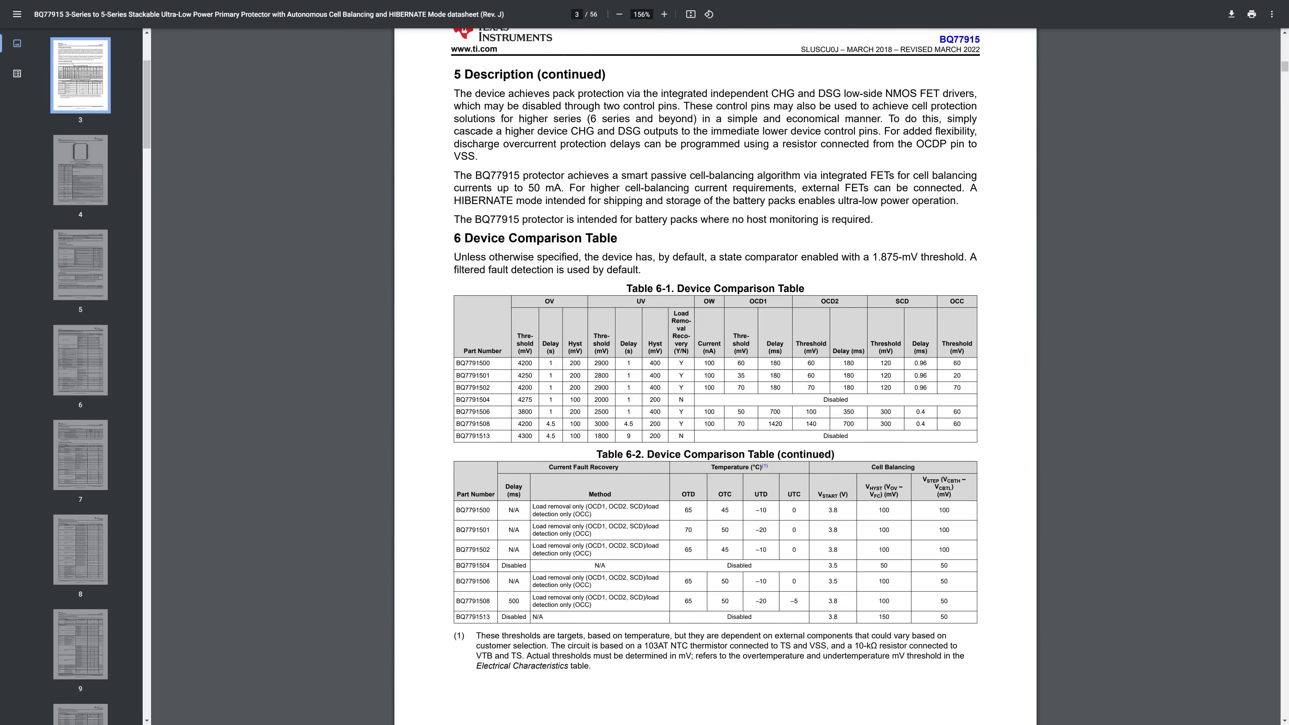
double_click(524, 376)
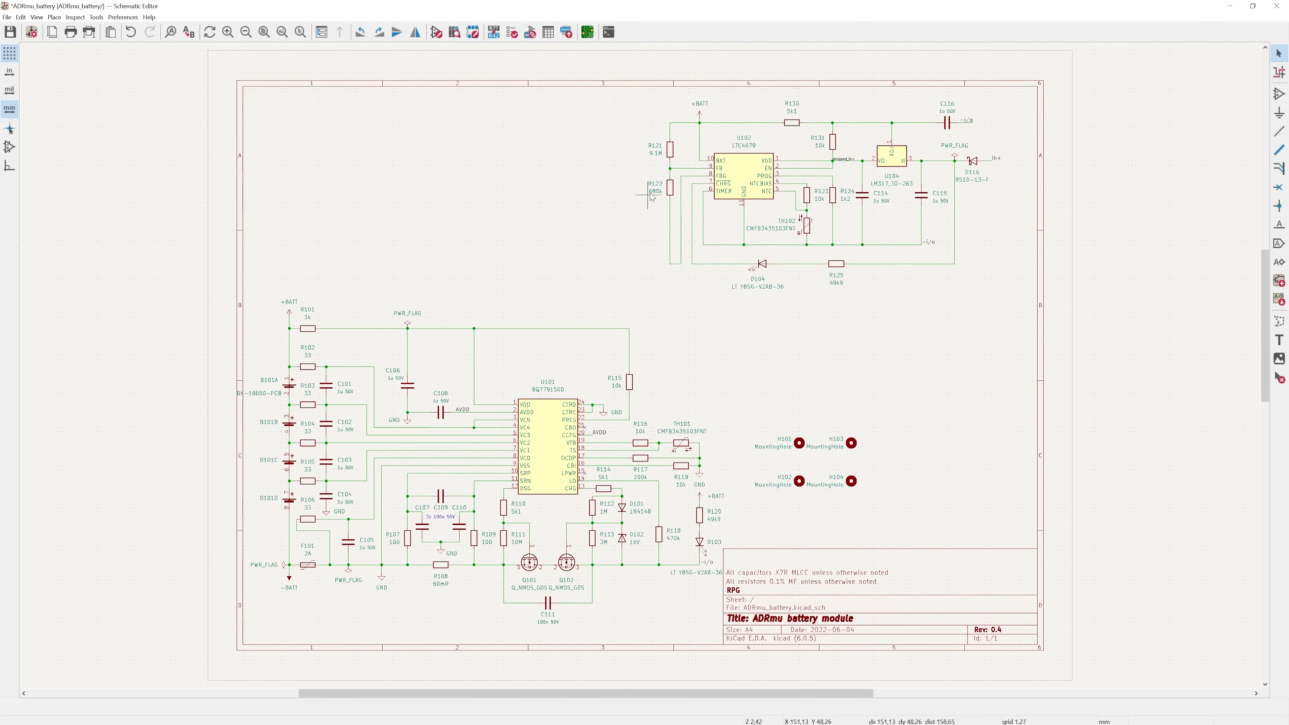
mouse_move(1165, 270)
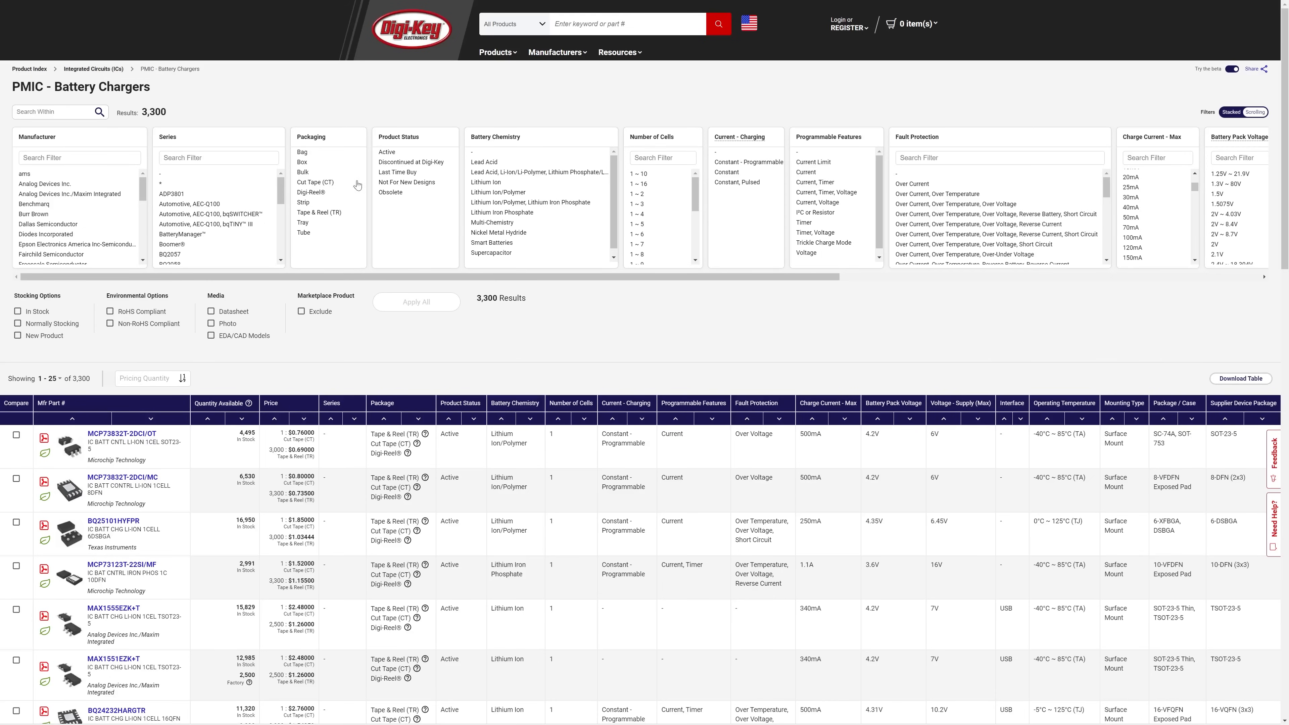
Step: Filter Digi-Key battery chargers to Active status, In Stock, 60V maximum supply voltage
left_click(387, 151)
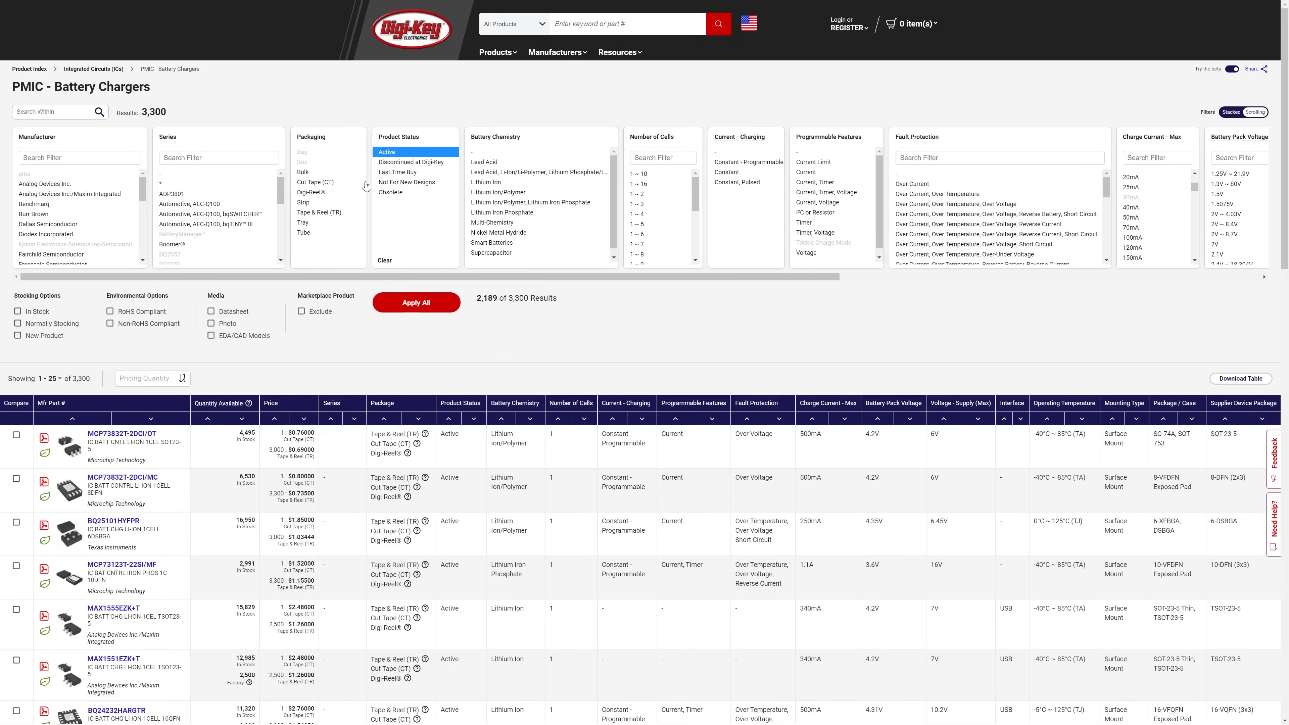
left_click(17, 311)
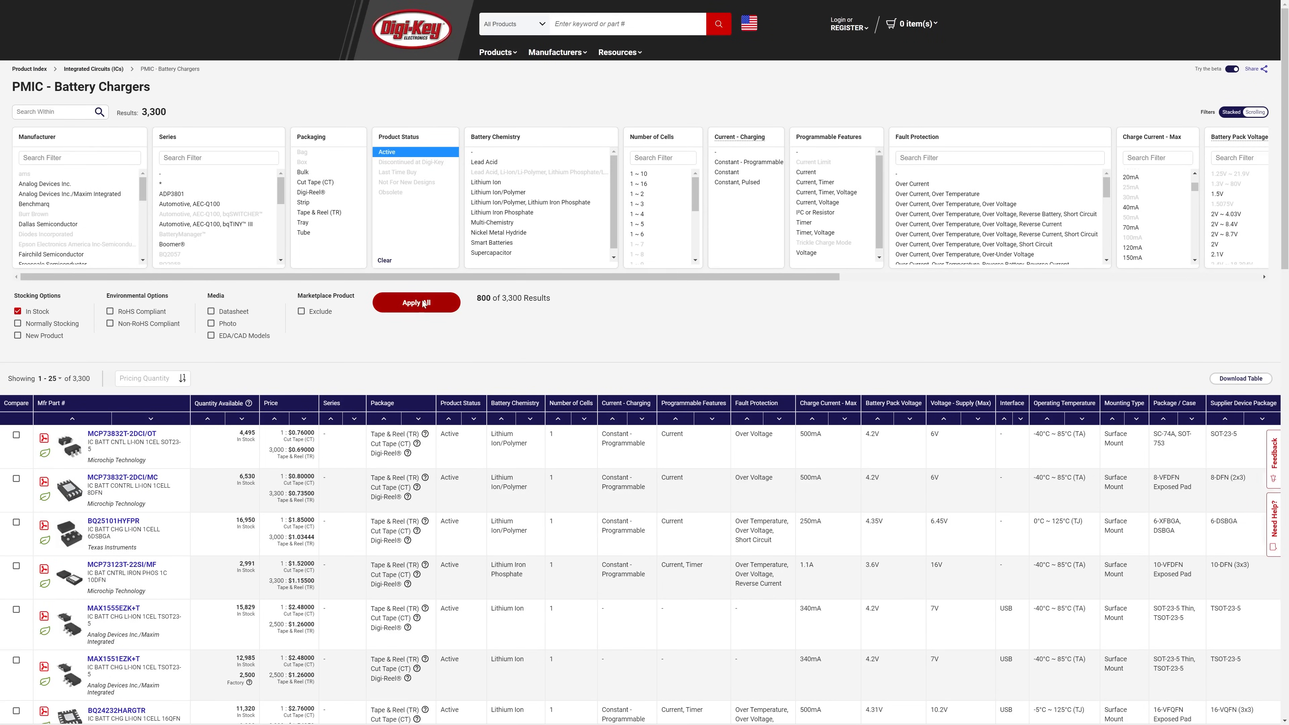
left_click(415, 303)
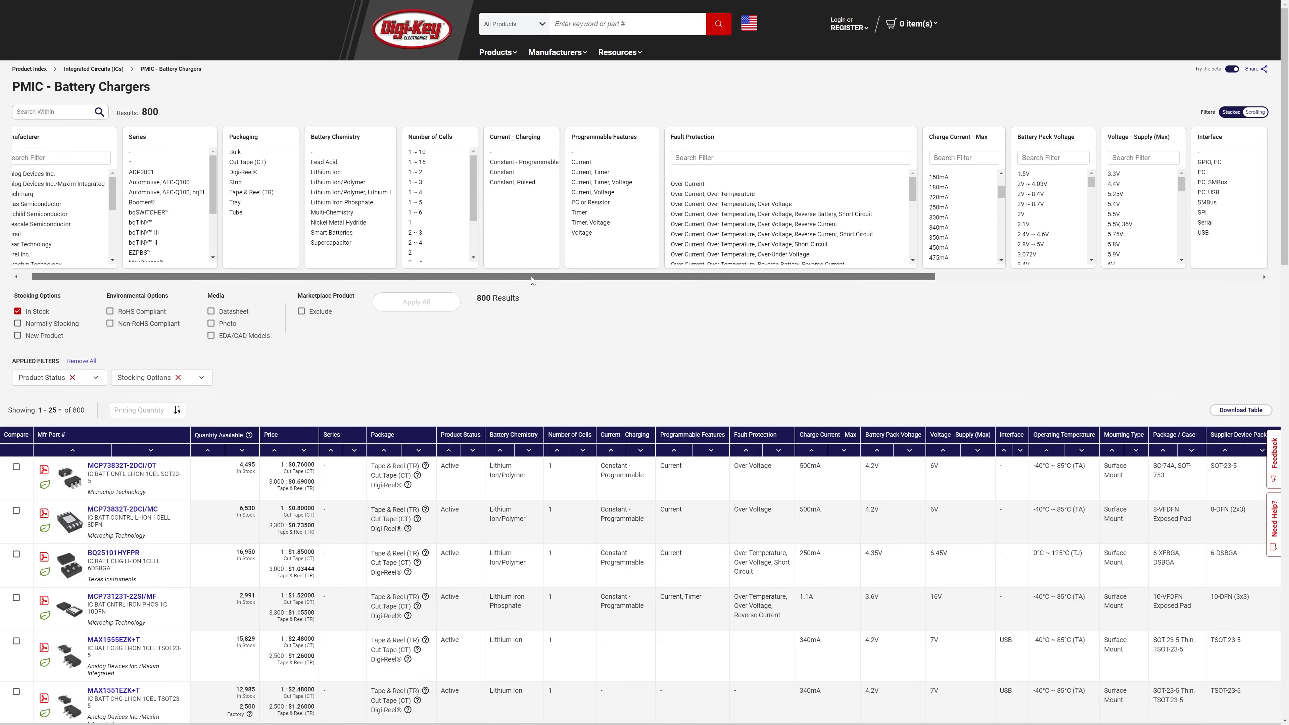
scroll("right", 3)
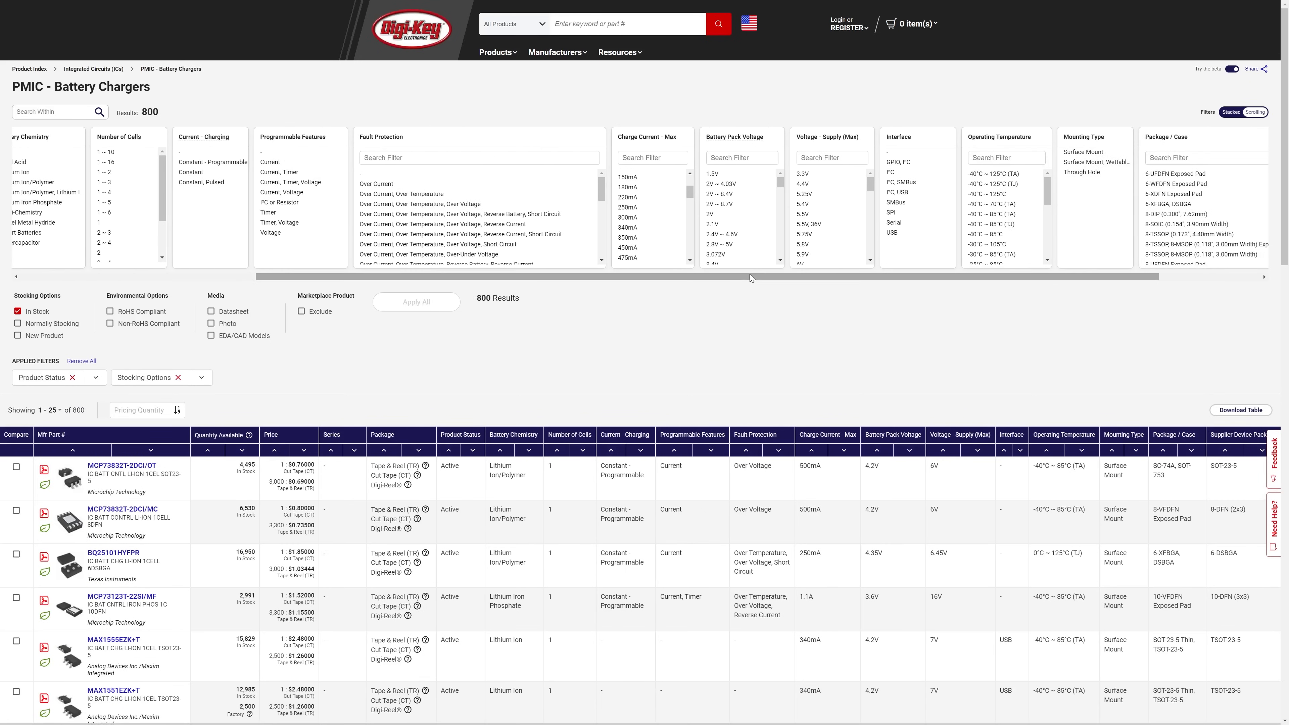
scroll("down", 3)
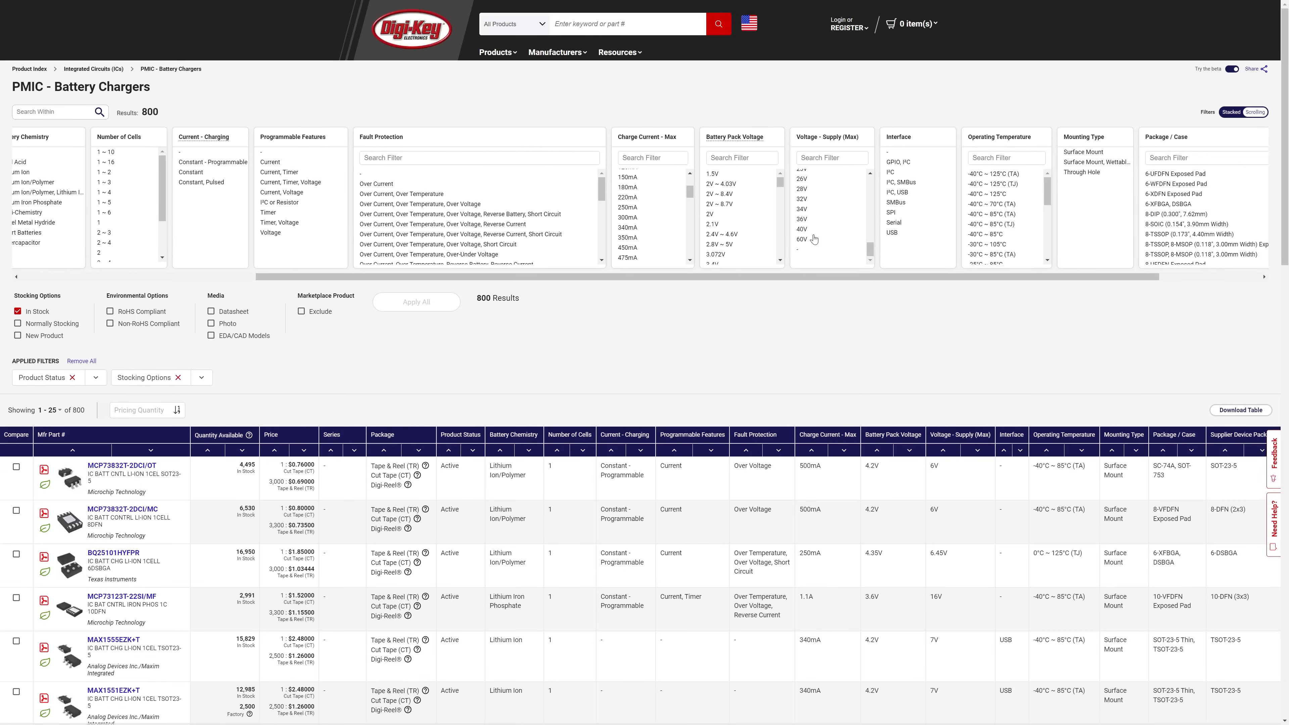
left_click(802, 239)
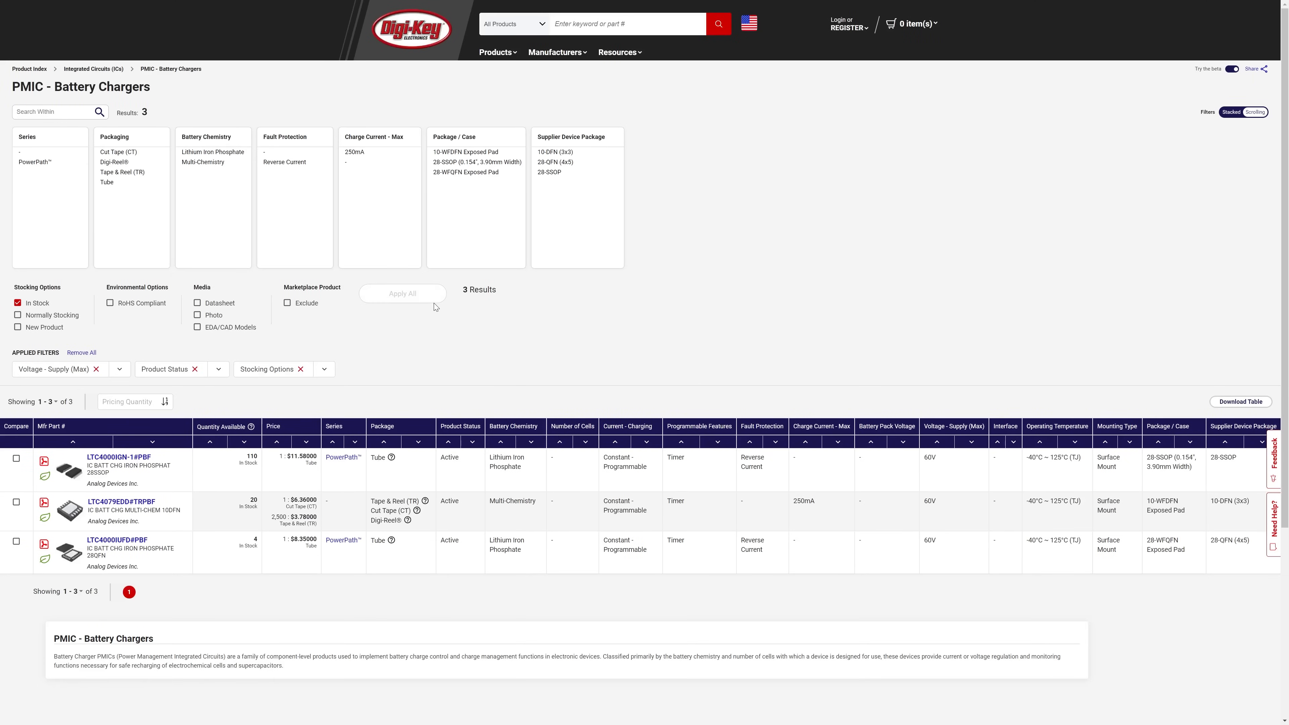
mouse_move(228, 468)
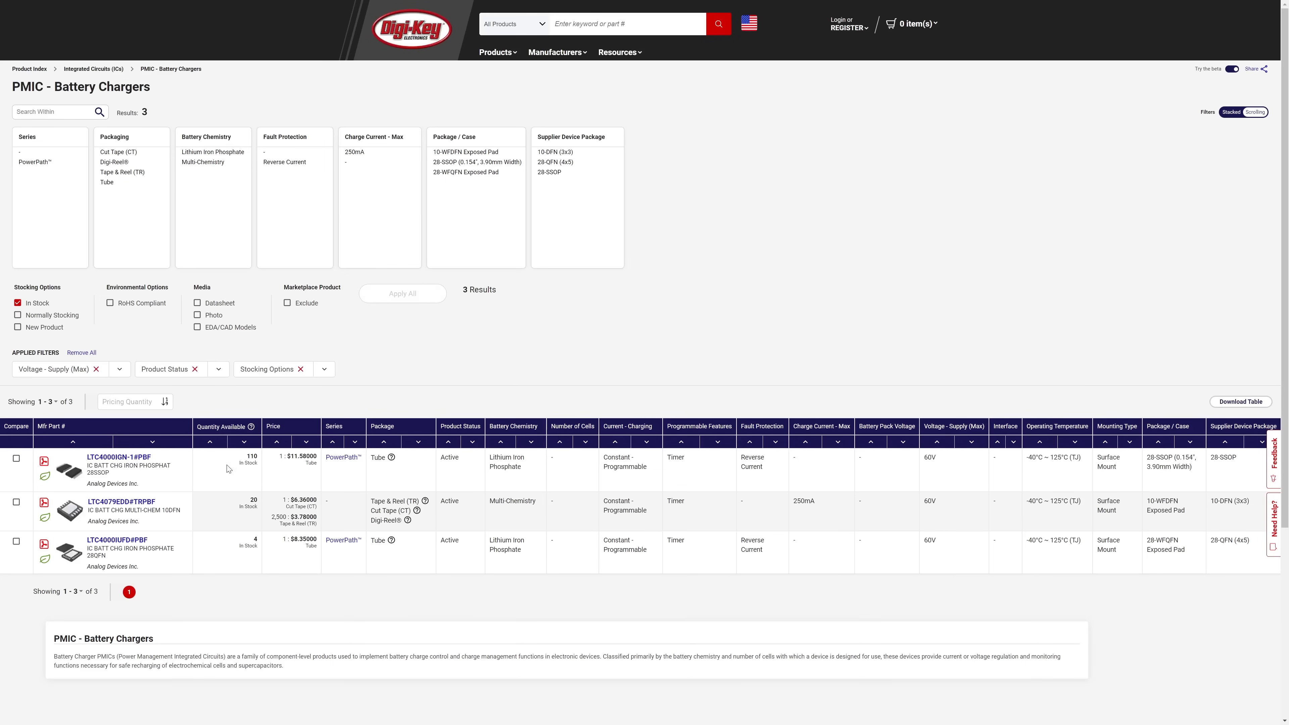
mouse_move(121, 502)
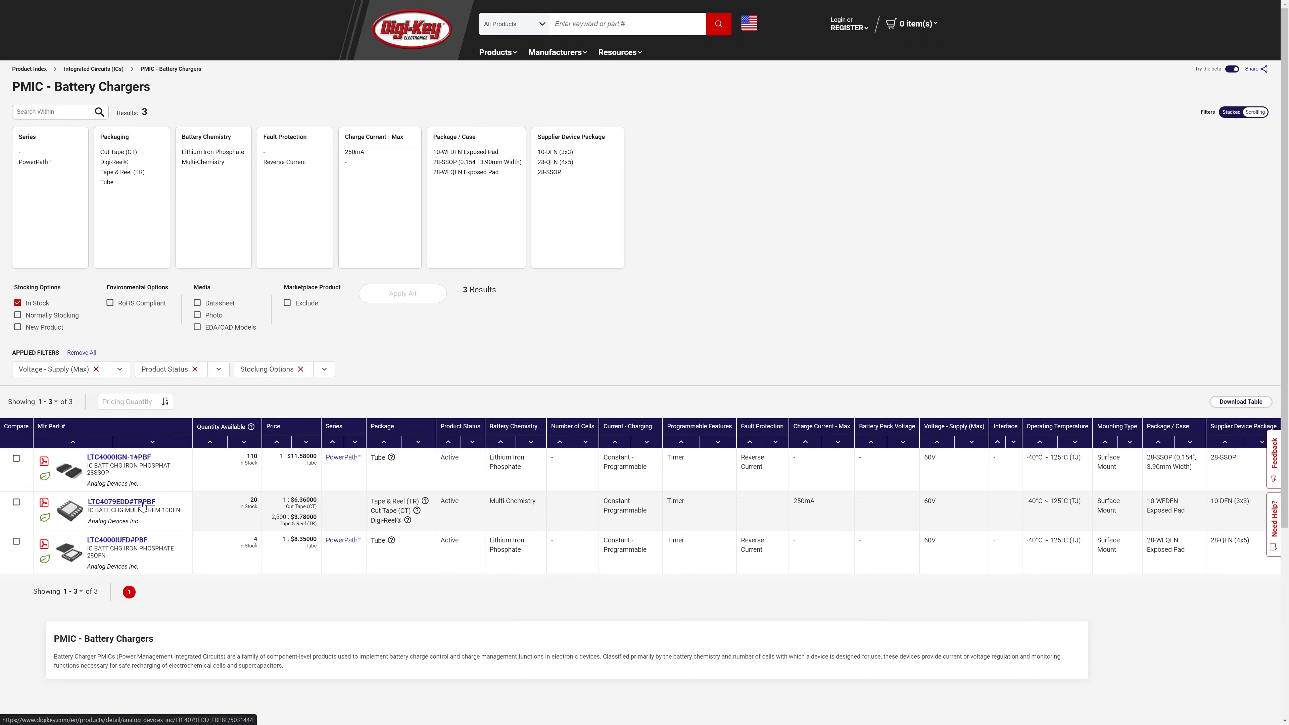
Step: Open the LTC4079EDD#TRPBF product page and its datasheet
left_click(121, 502)
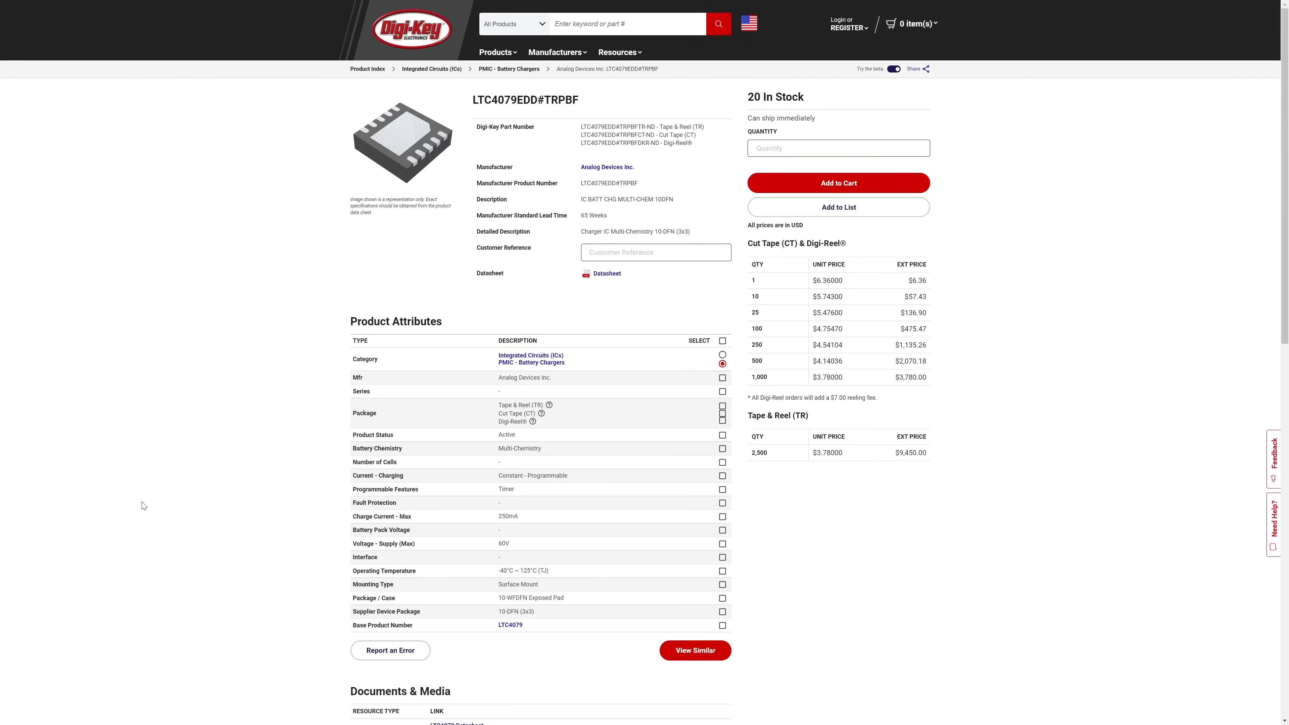
left_click(607, 274)
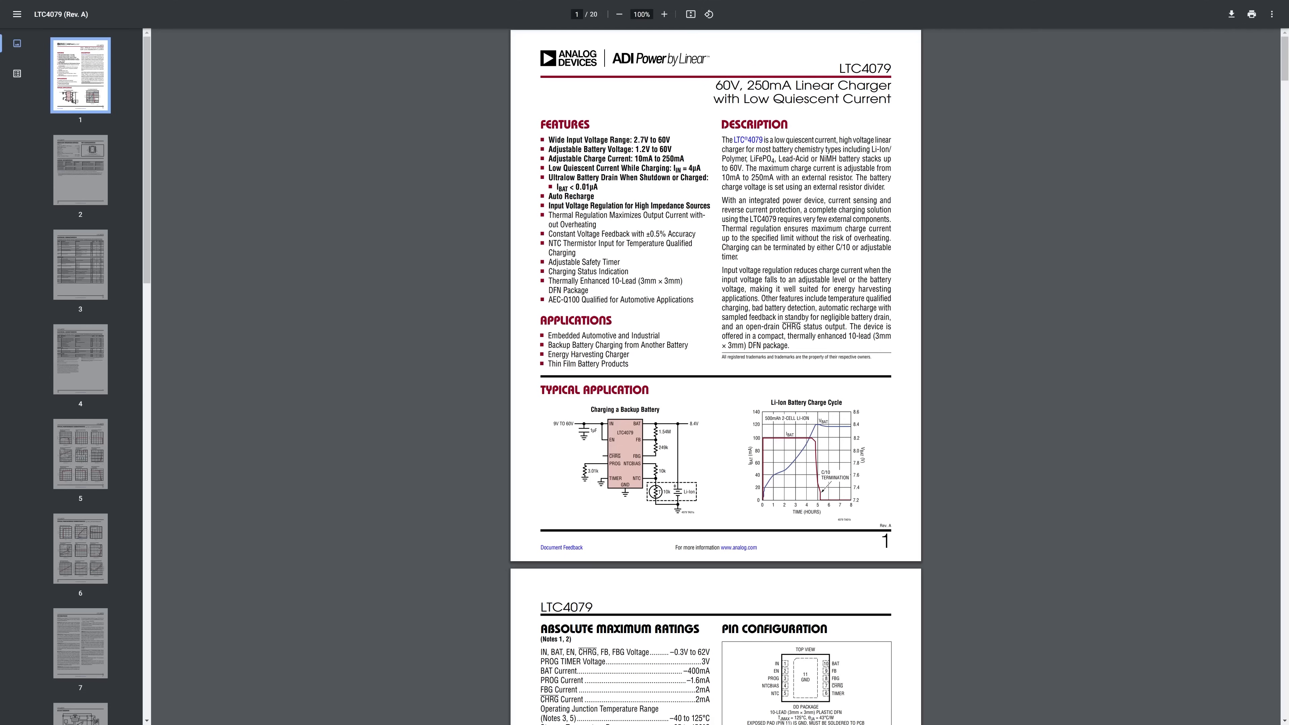
Step: Scroll the LTC4079 datasheet to page 15, Power Dissipation and Thermal Regulation
left_click(663, 14)
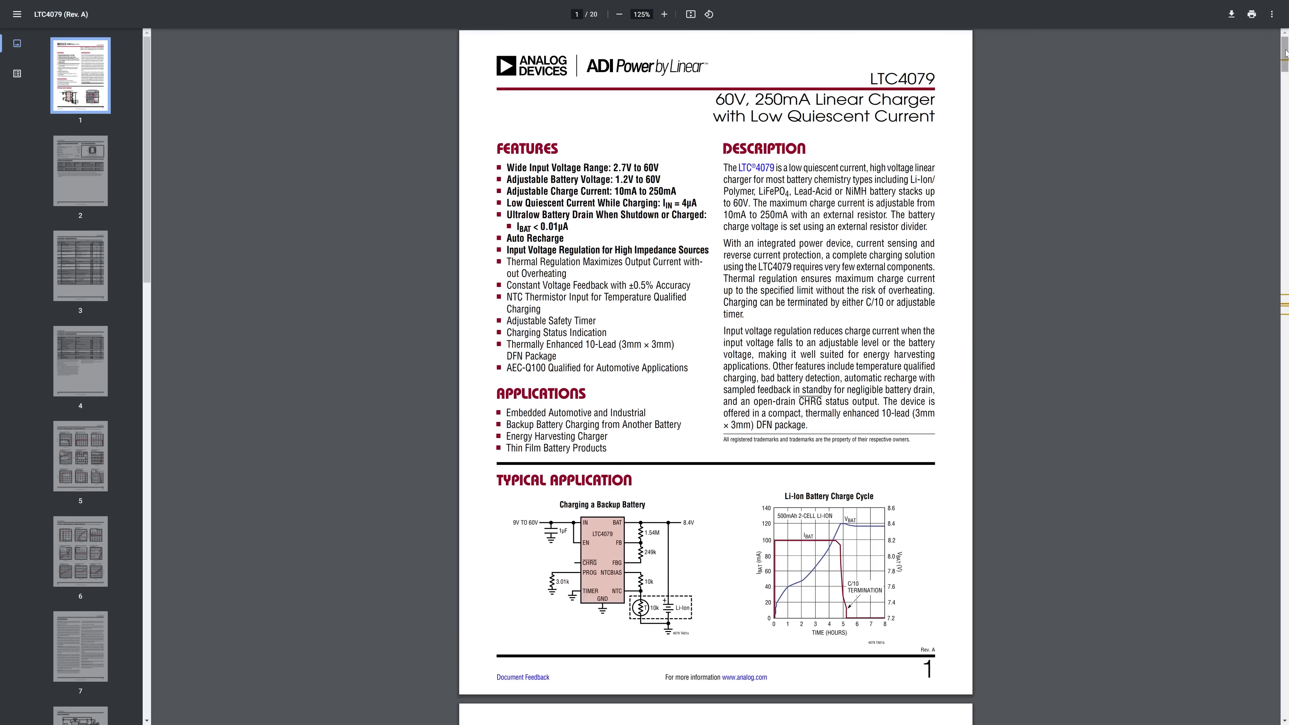
scroll("down", 3)
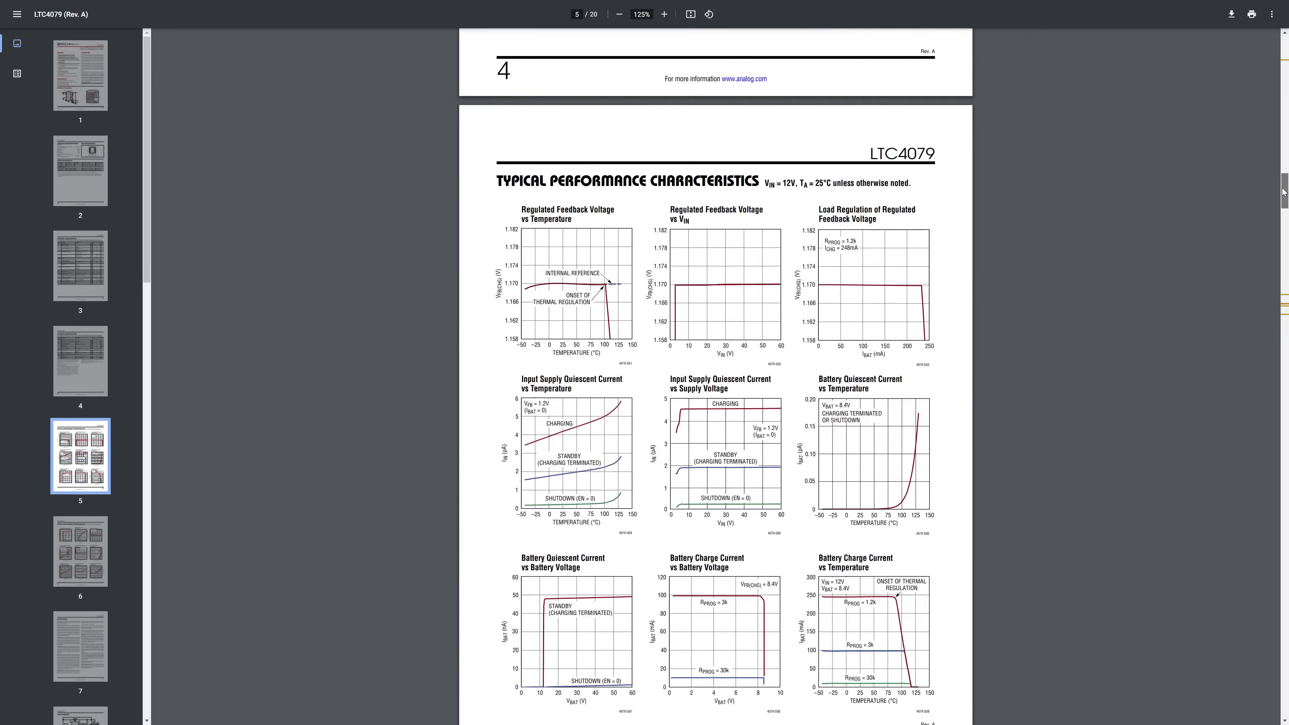
scroll("down", 3)
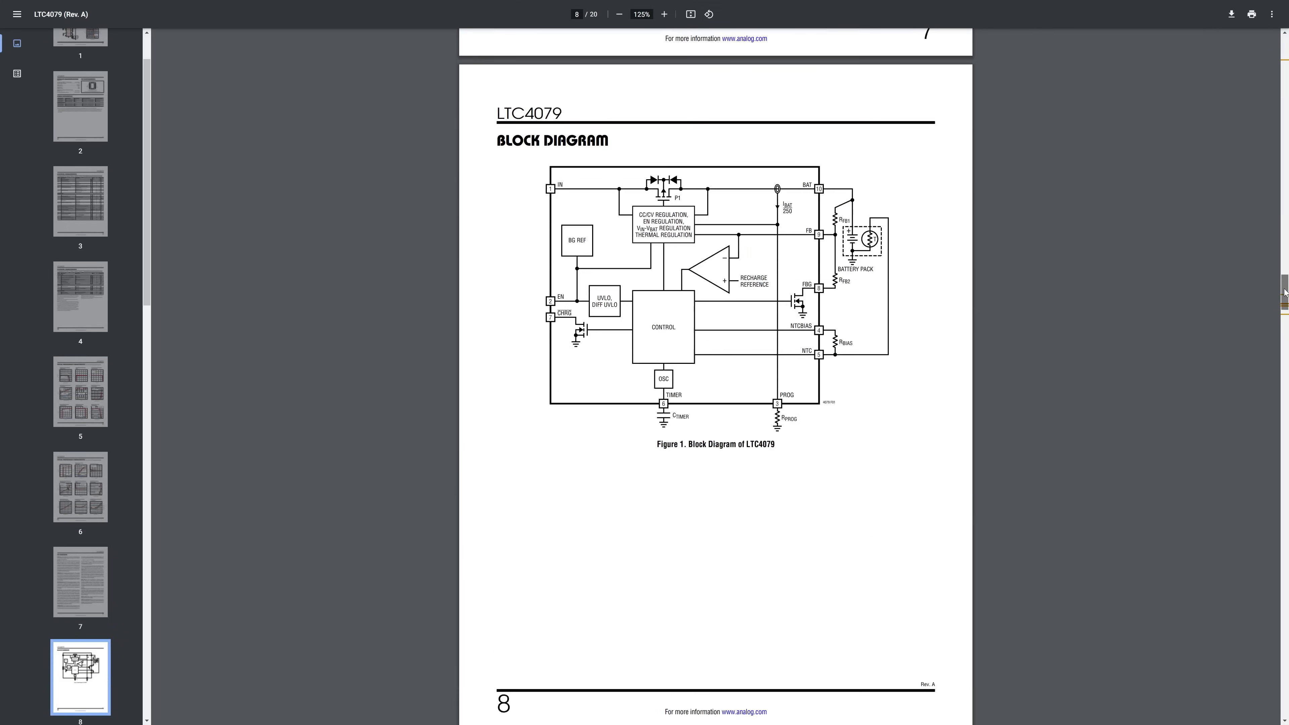
scroll("down", 3)
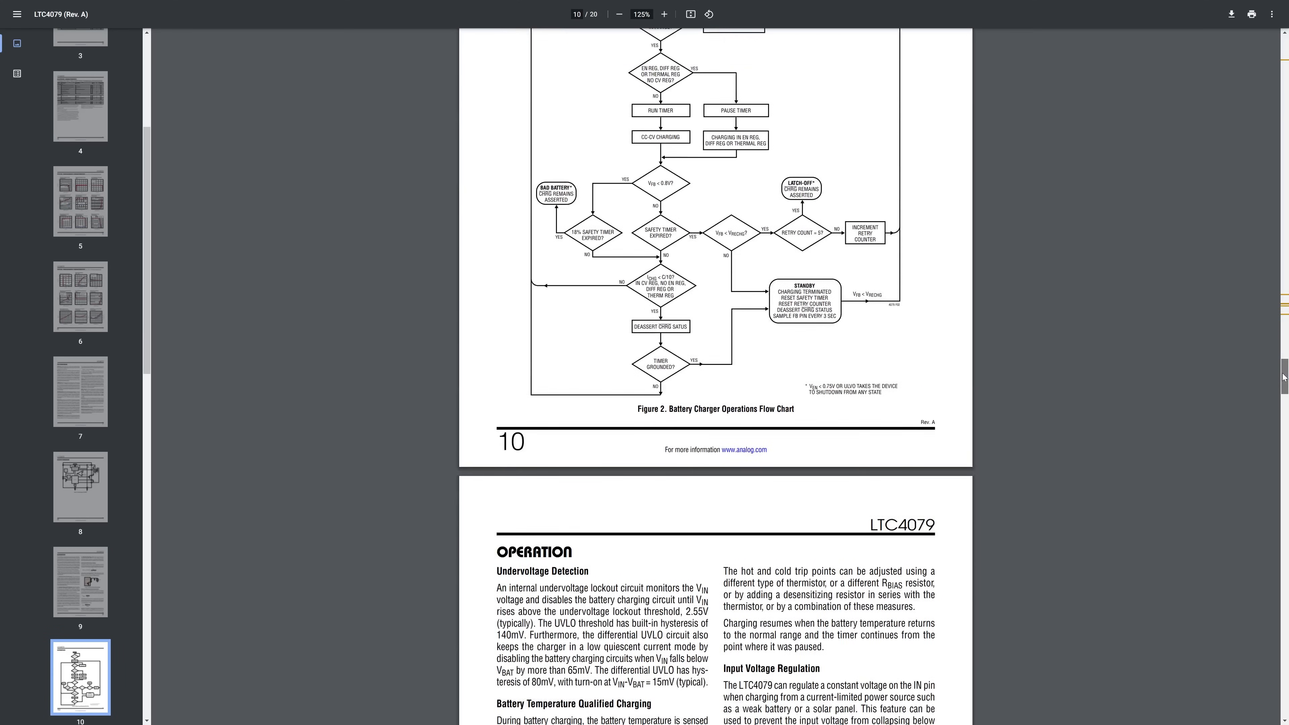
scroll("down", 3)
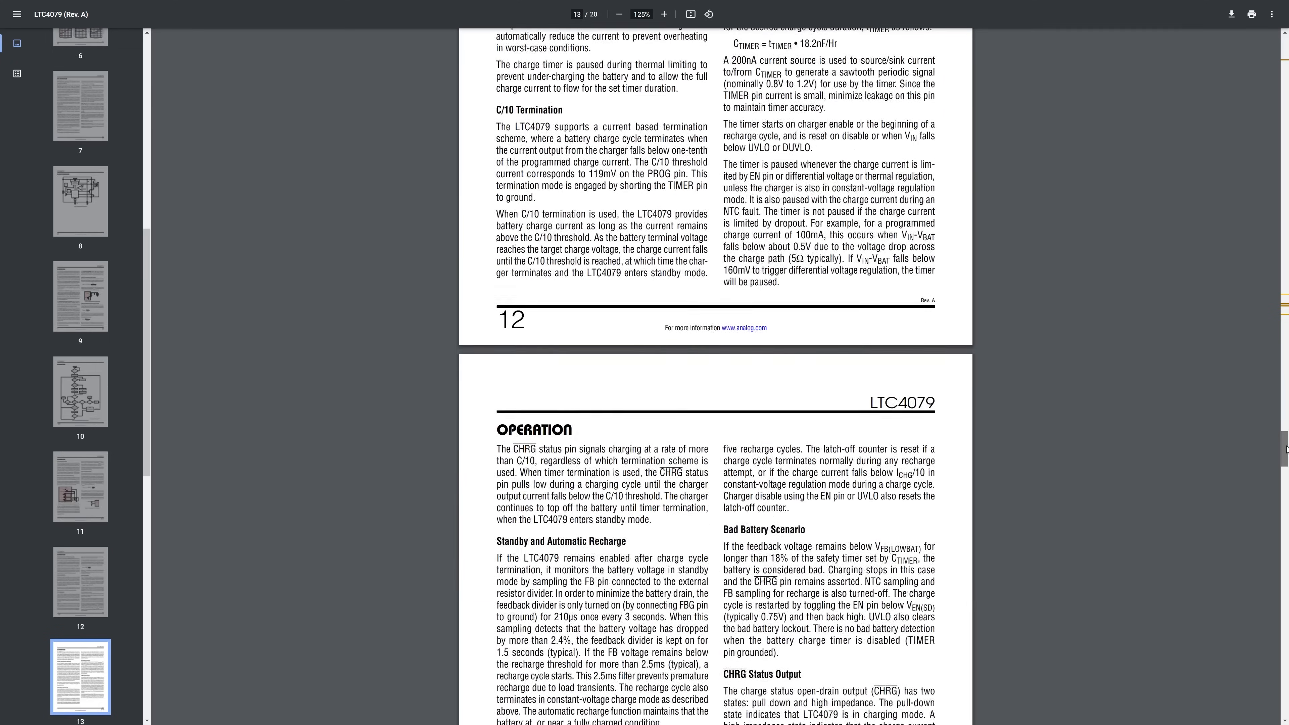
scroll("down", 3)
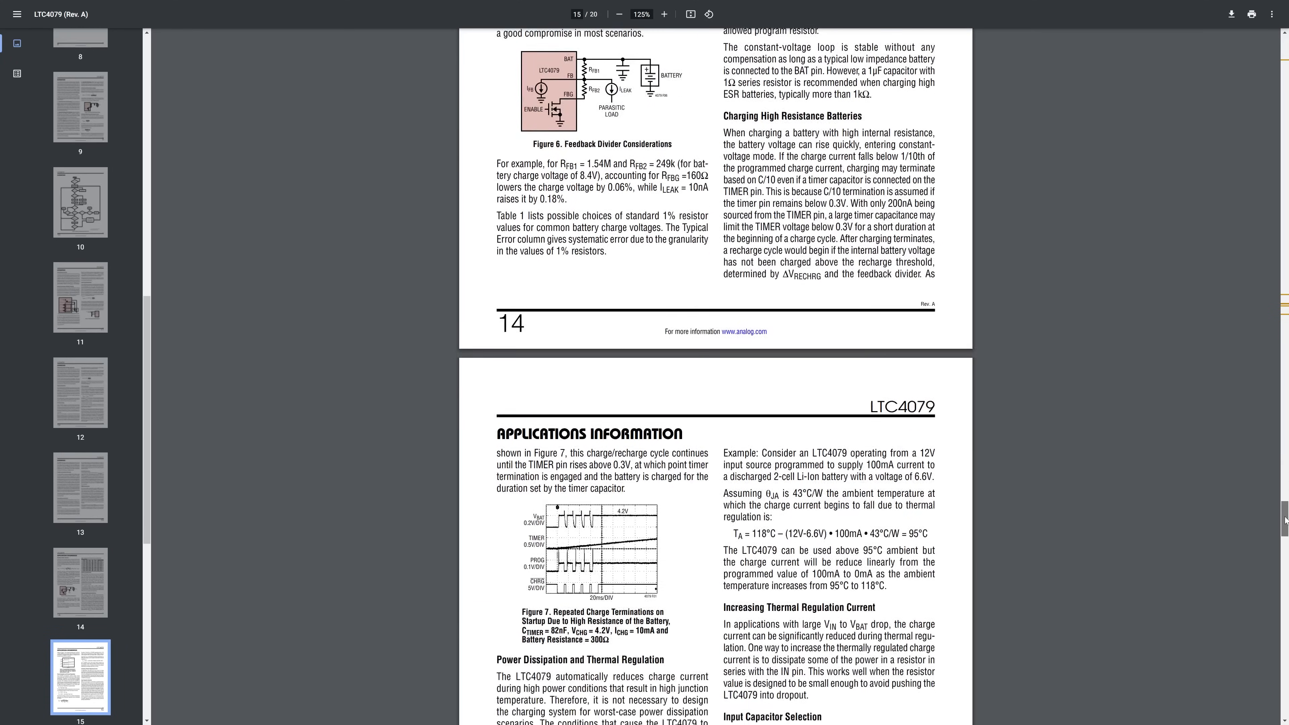
scroll("down", 3)
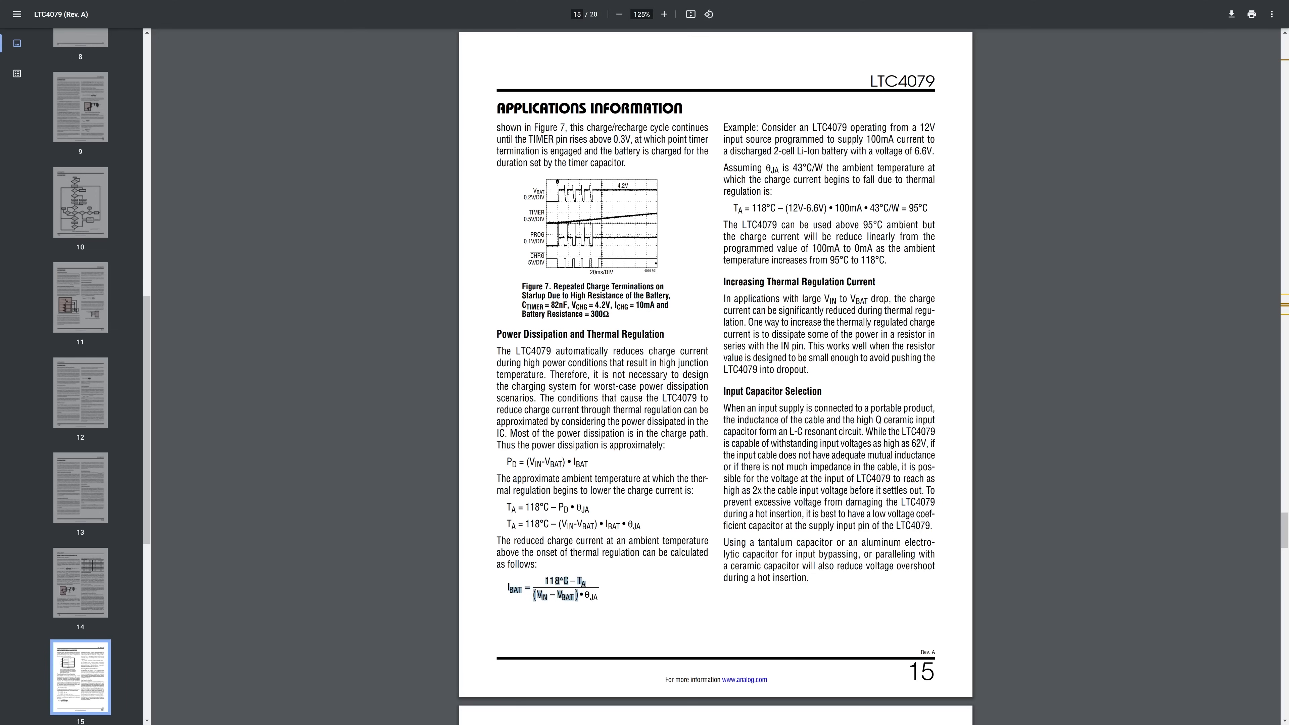
mouse_move(643, 603)
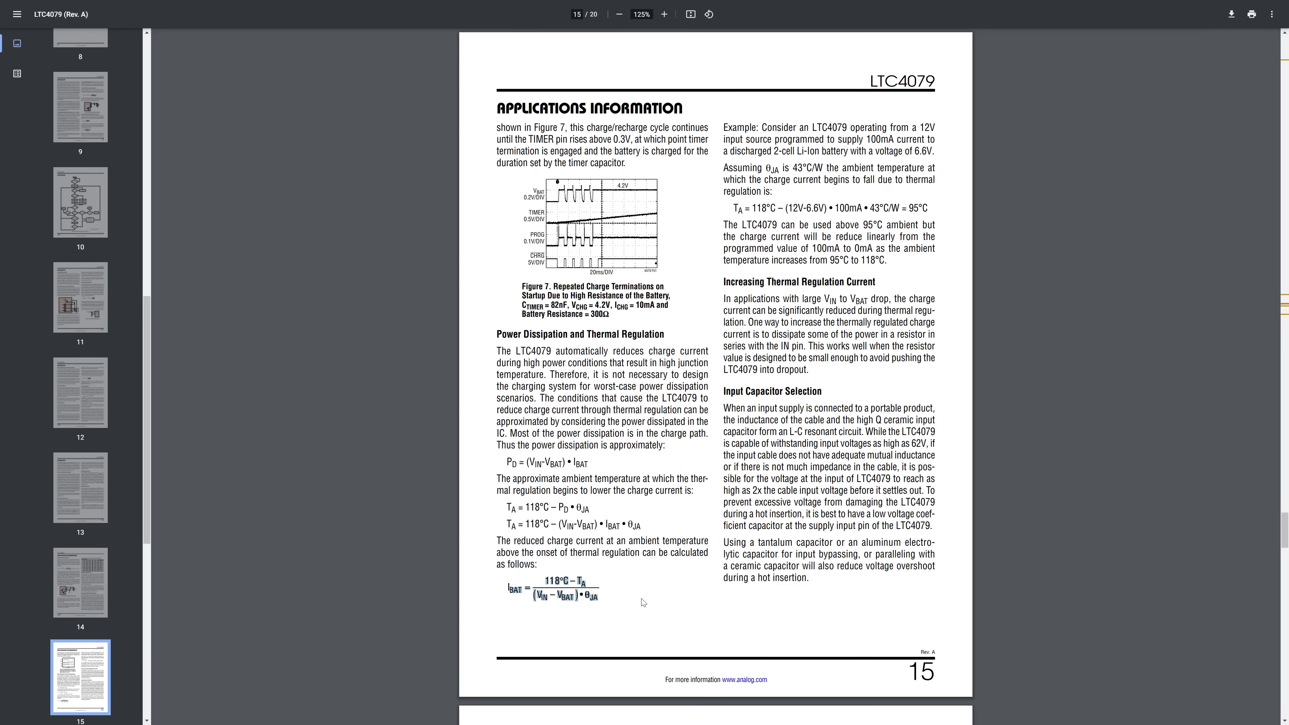
mouse_move(649, 603)
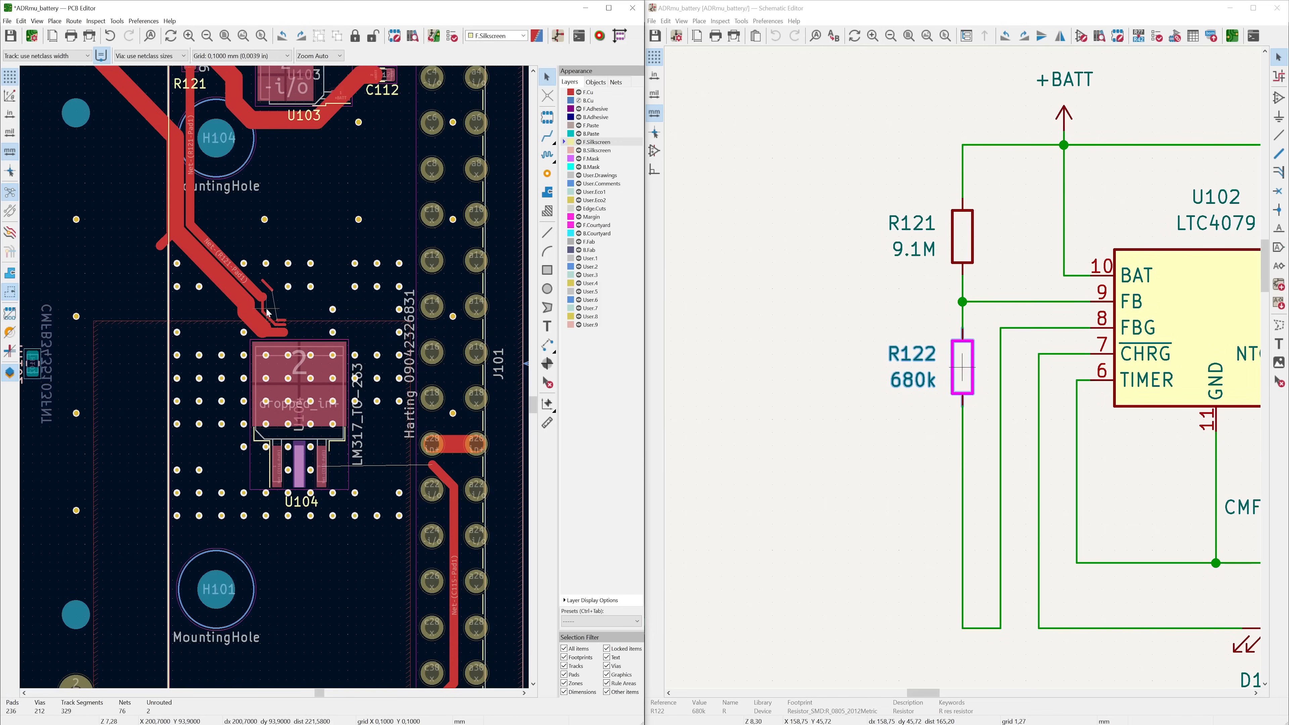
Step: Place the LTC4079 charger footprints near U104 and refill the copper zones
left_click(962, 366)
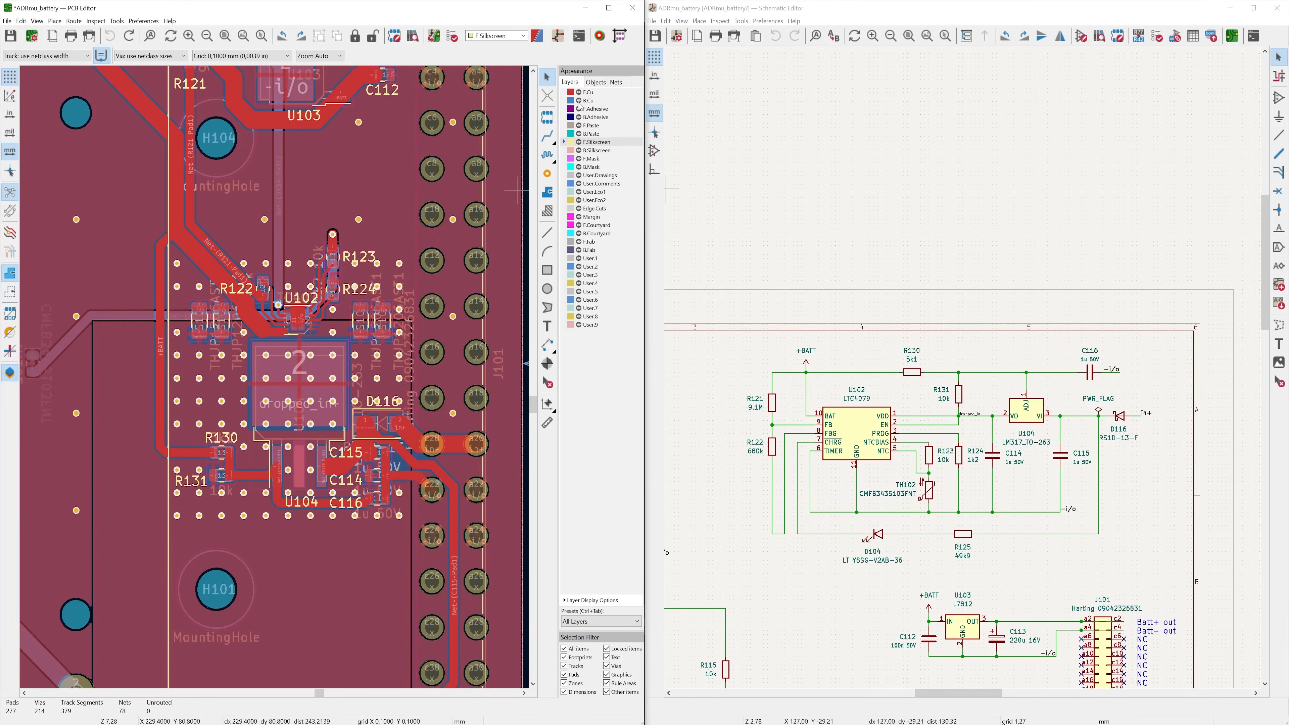
mouse_move(978, 195)
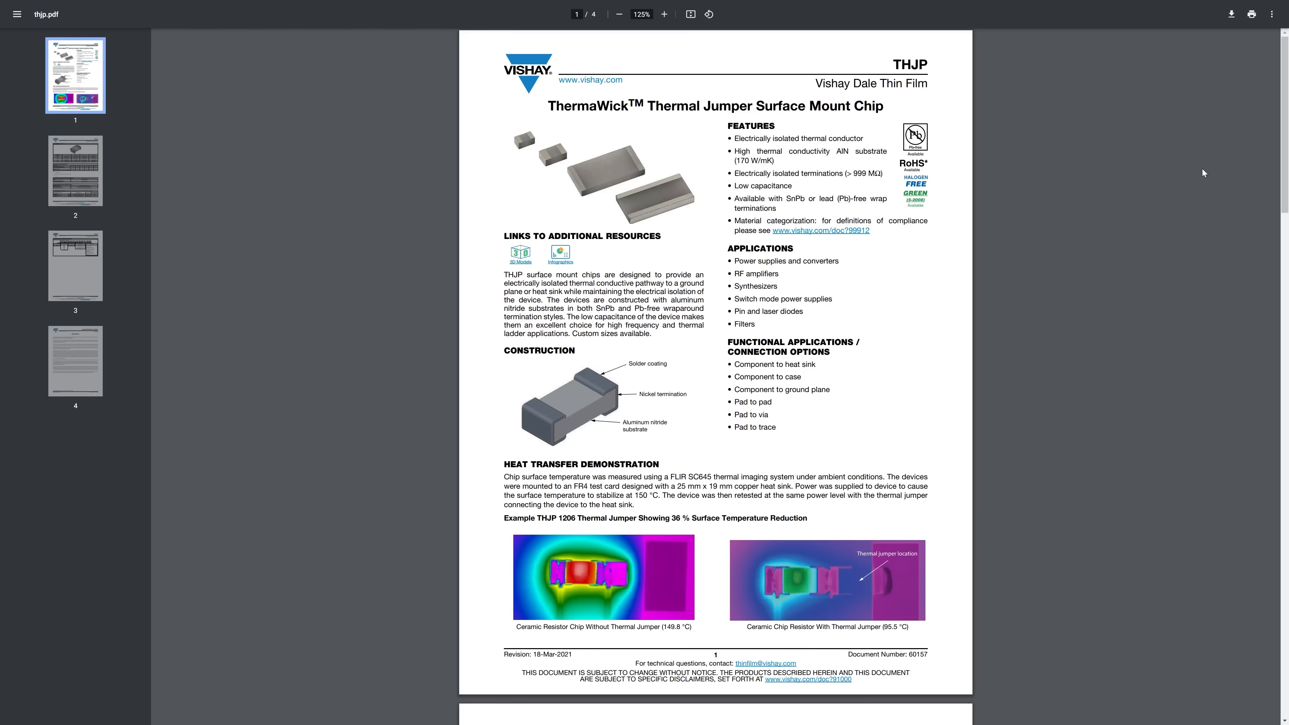
Step: Scroll the Vishay THJP datasheet to the Dimensions table on page 2
scroll("down", 3)
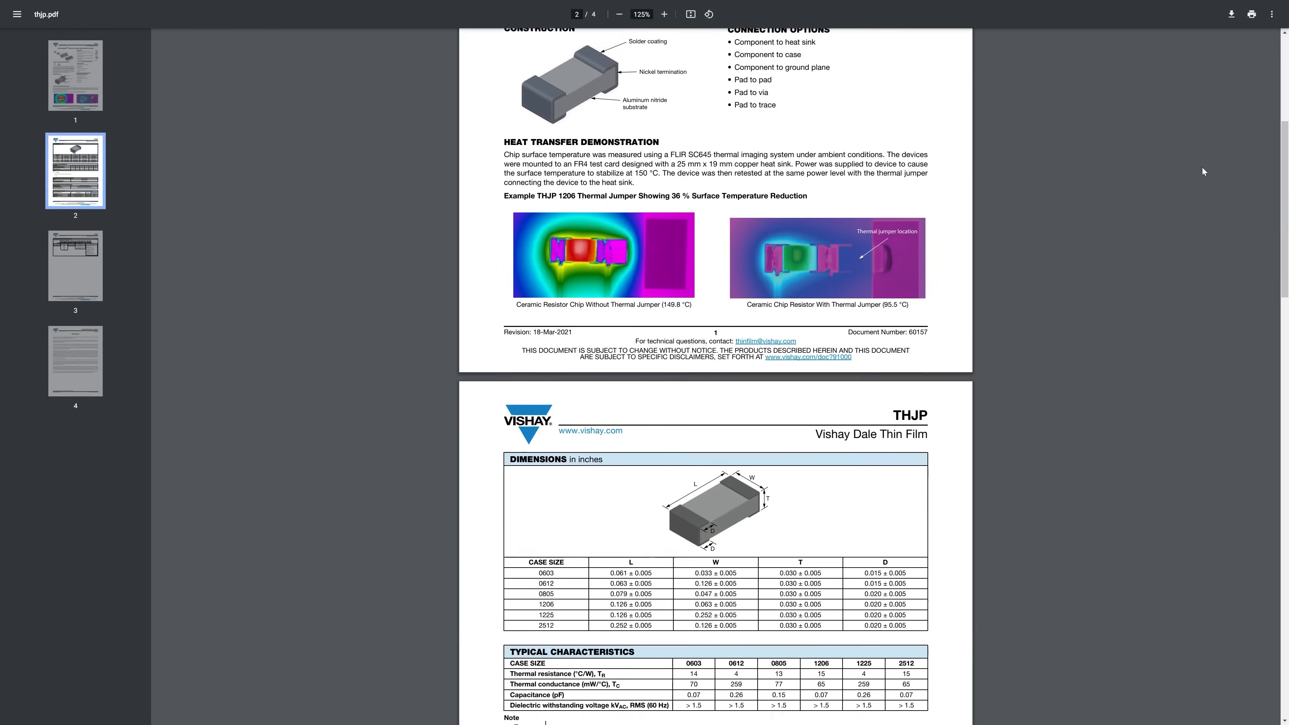
scroll("down", 3)
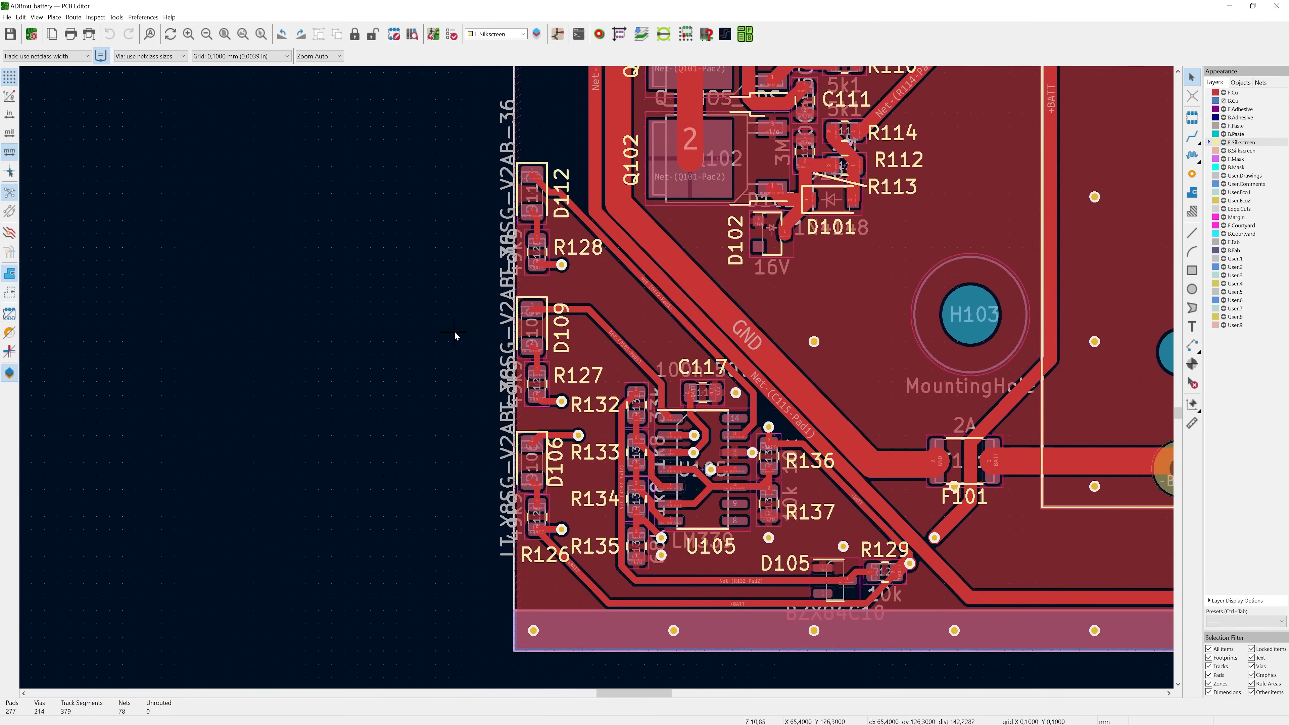
Step: Inspect zener D105 and resistor R132 properties, then zoom to fit the whole board
left_click(830, 571)
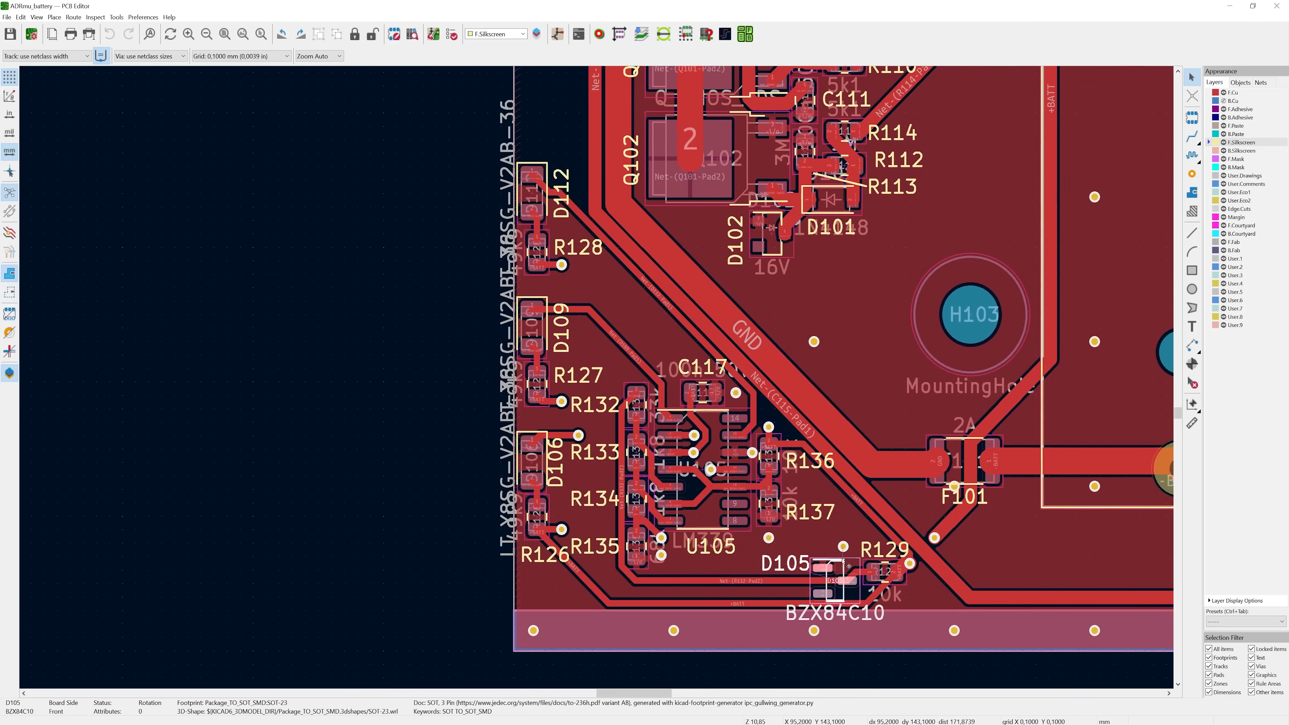
left_click(636, 403)
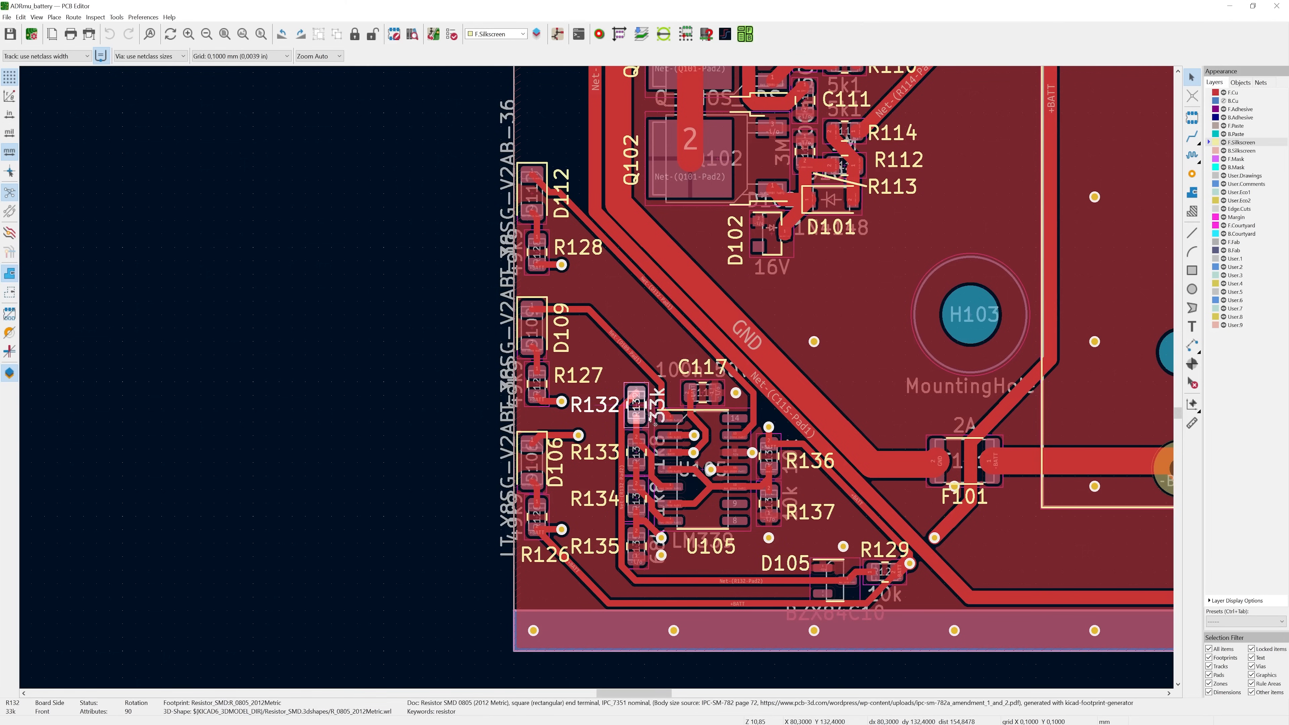
left_click(641, 500)
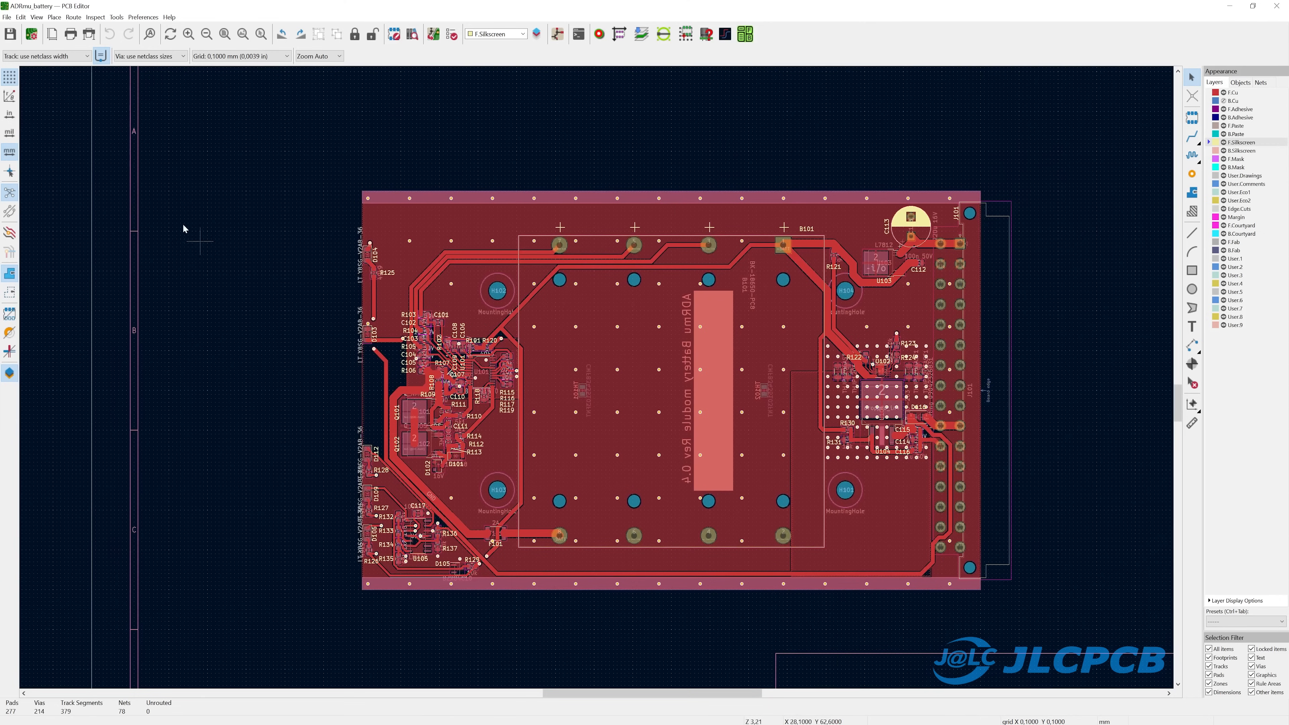
left_click(7, 17)
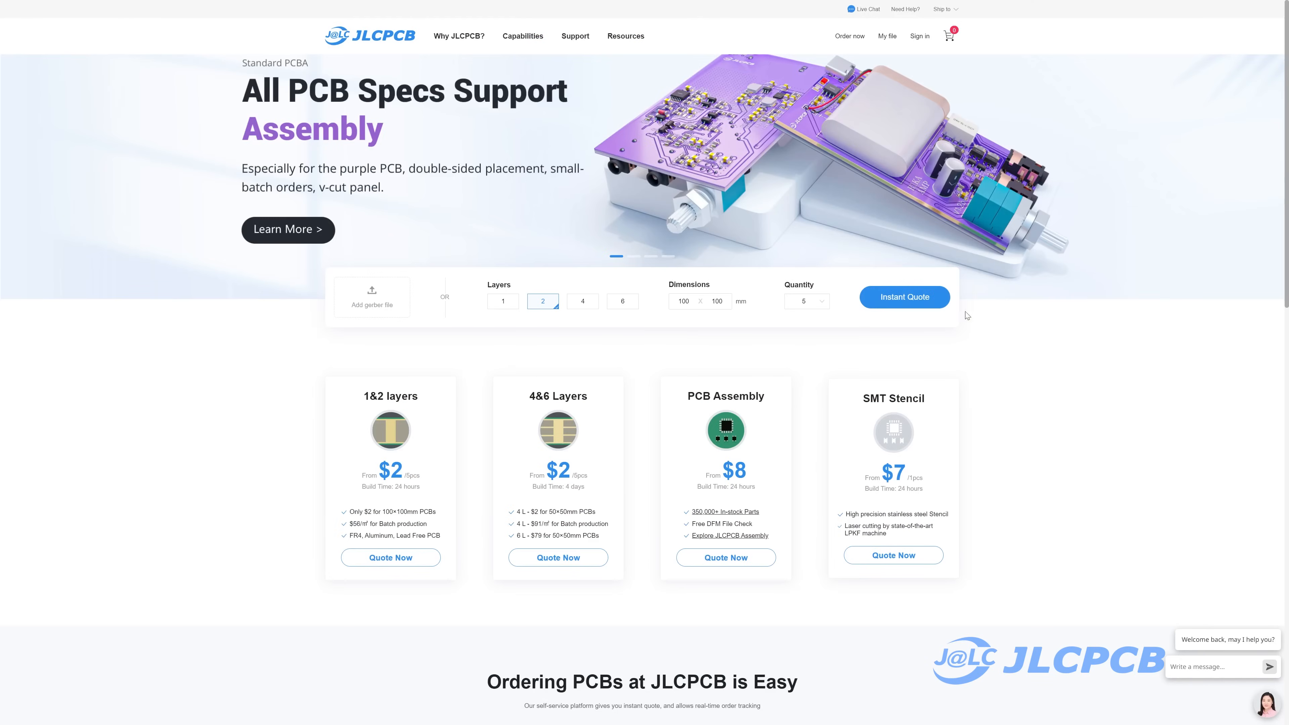
Step: Start a JLCPCB instant quote and upload the 2-layer 100x160 mm board's gerber zip
left_click(904, 297)
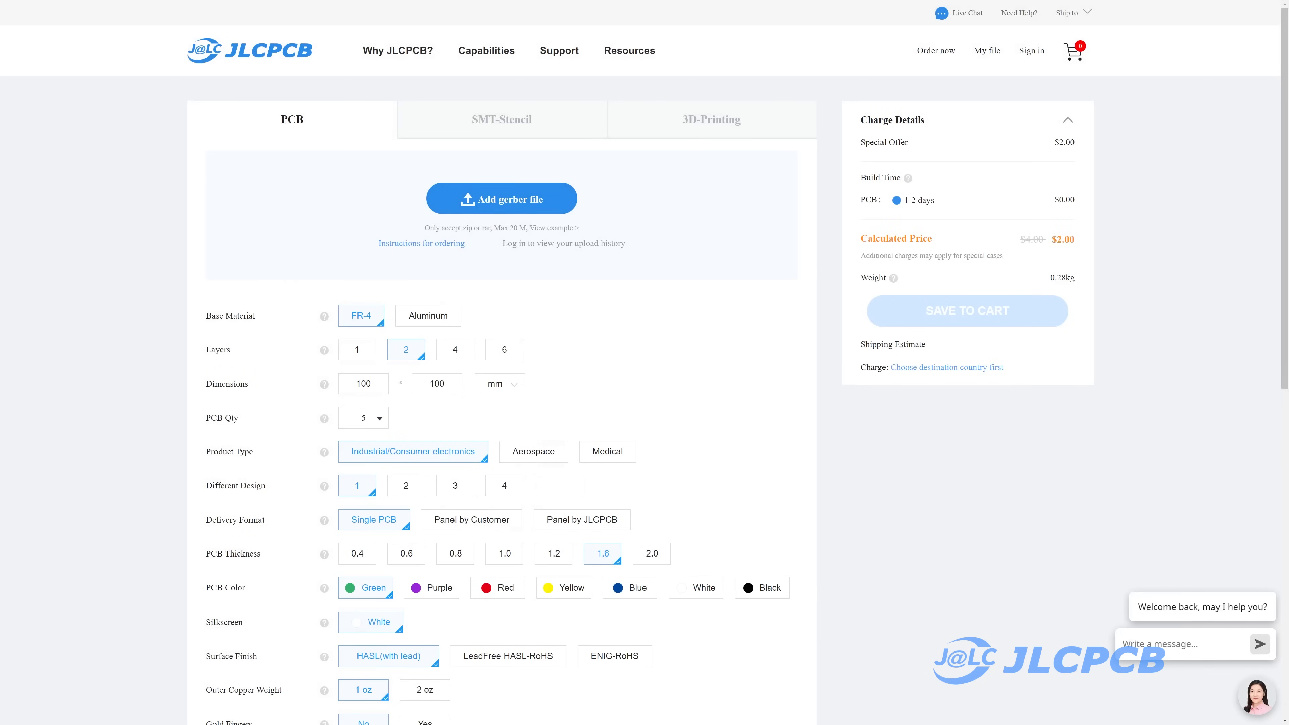
left_click(502, 198)
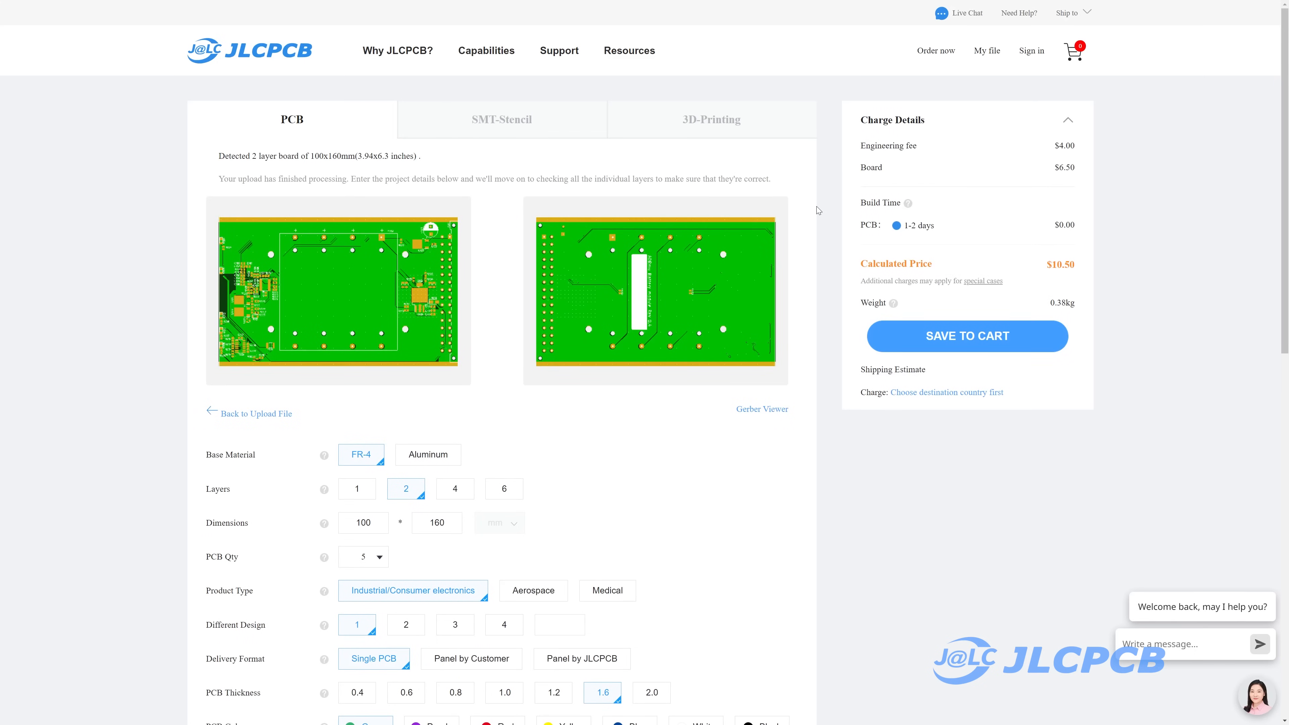
scroll("down", 3)
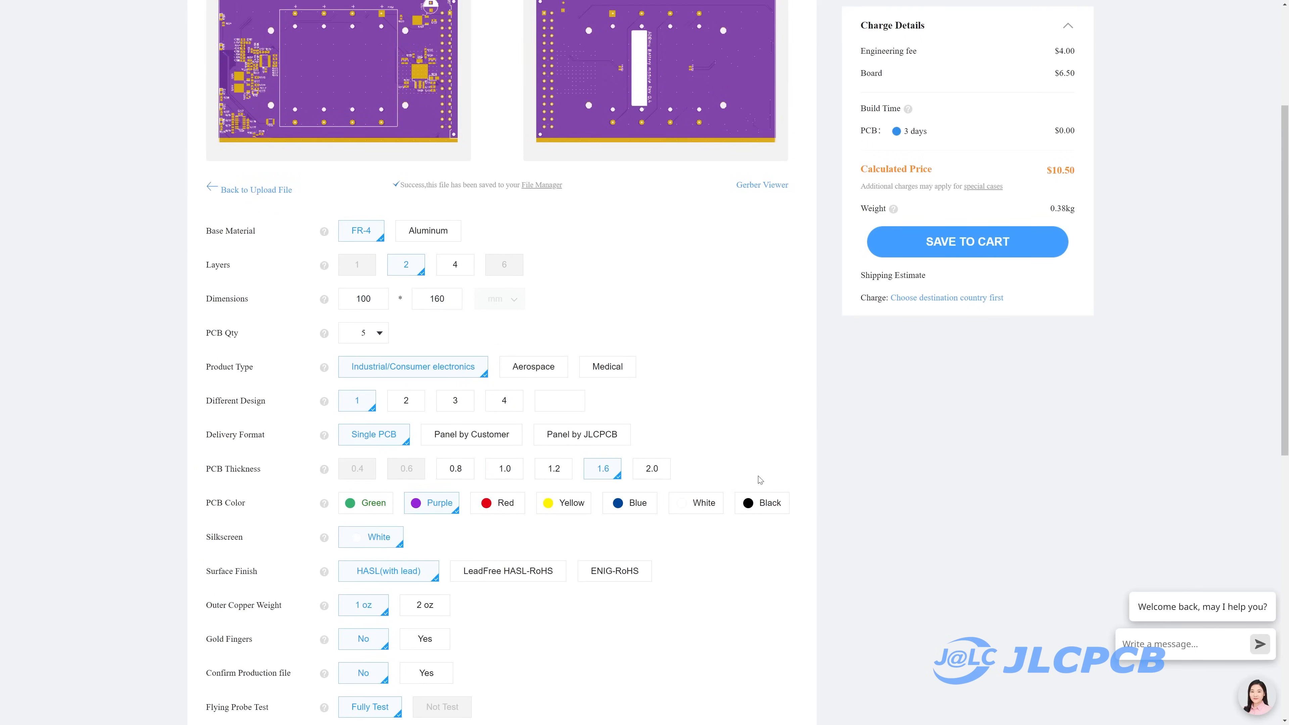
Step: Select a red solder mask for the $10.50 quote
left_click(498, 502)
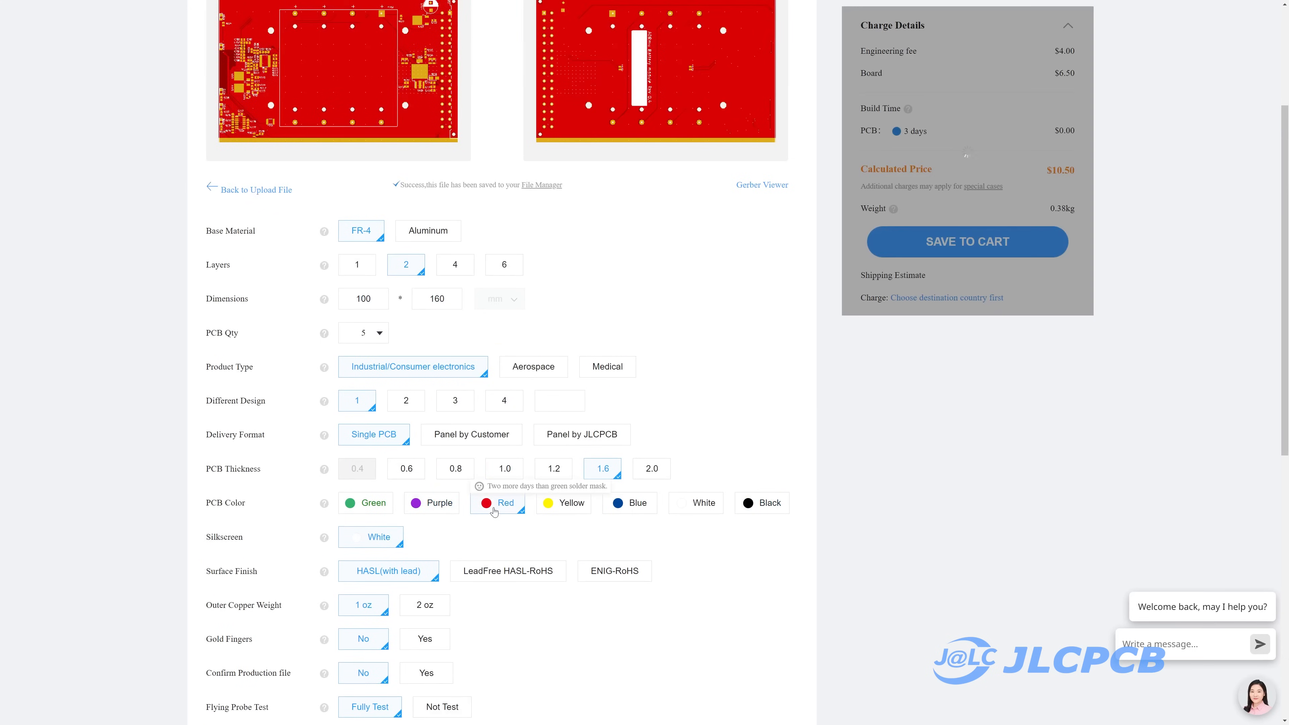
left_click(373, 503)
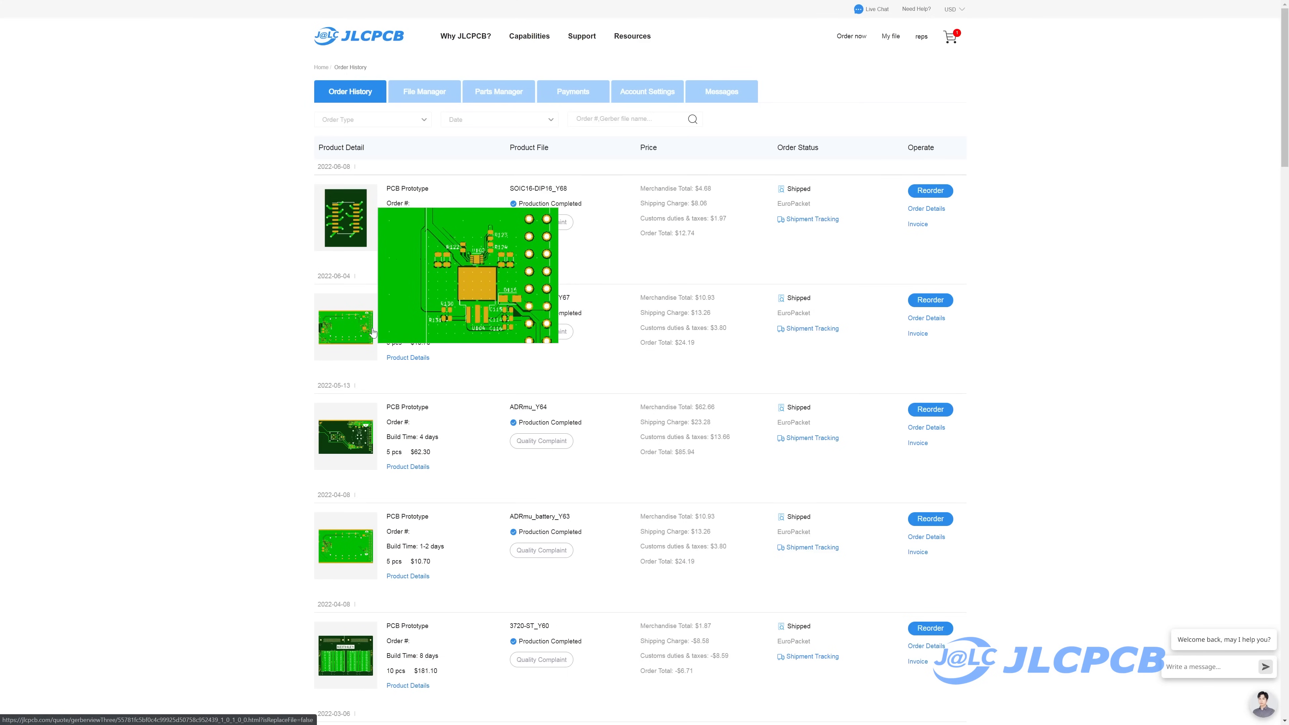
Step: Open shipment tracking for the 2022-06-04 order in JLCPCB order history
left_click(812, 219)
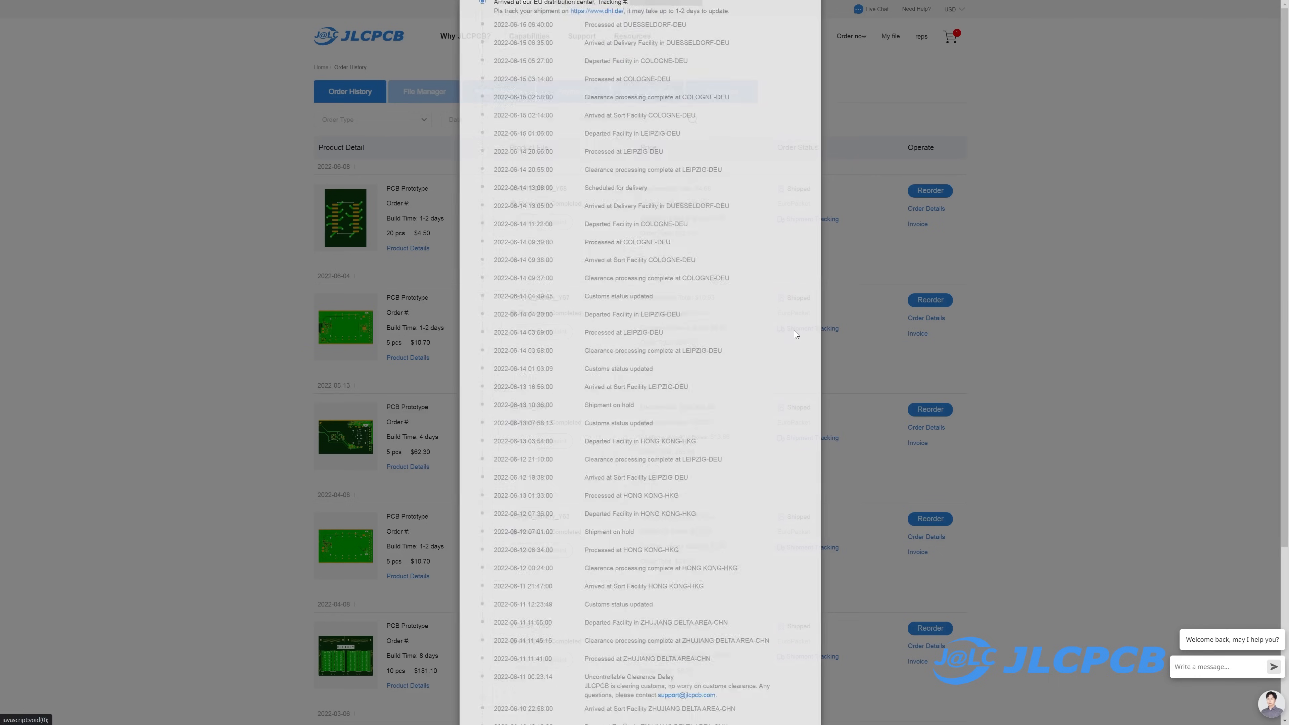
scroll("up", 3)
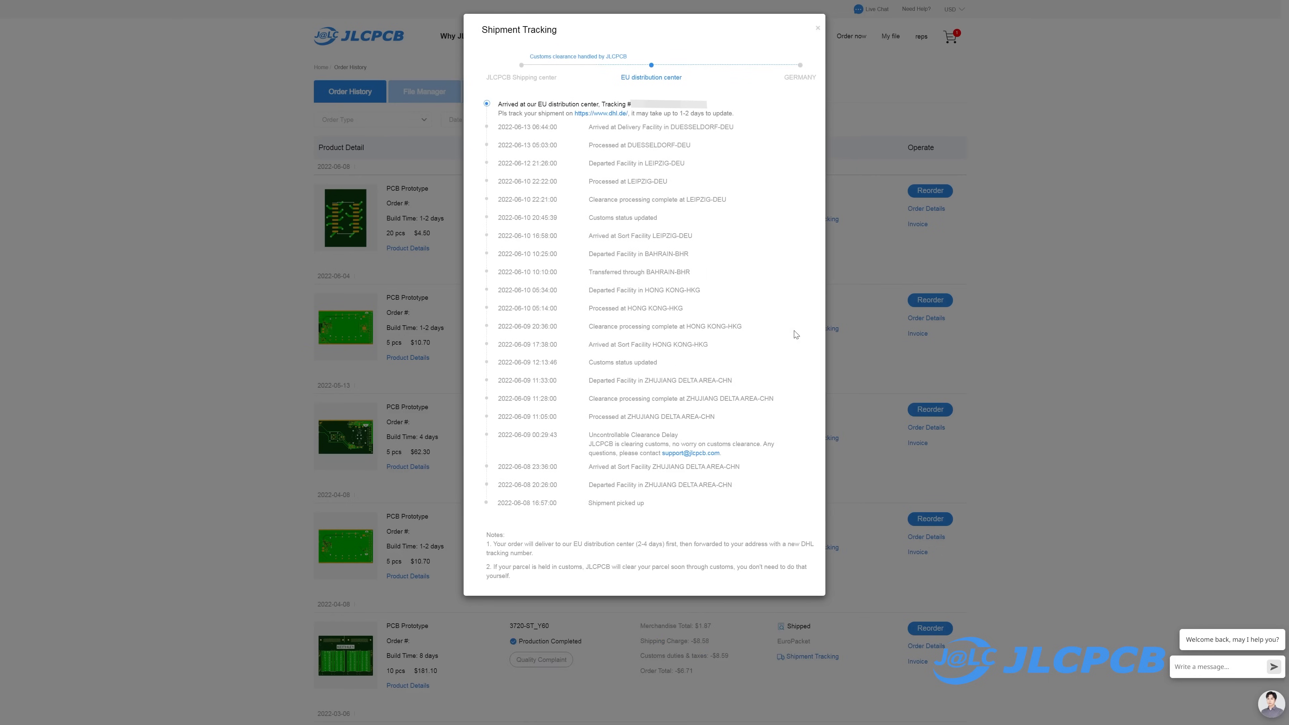